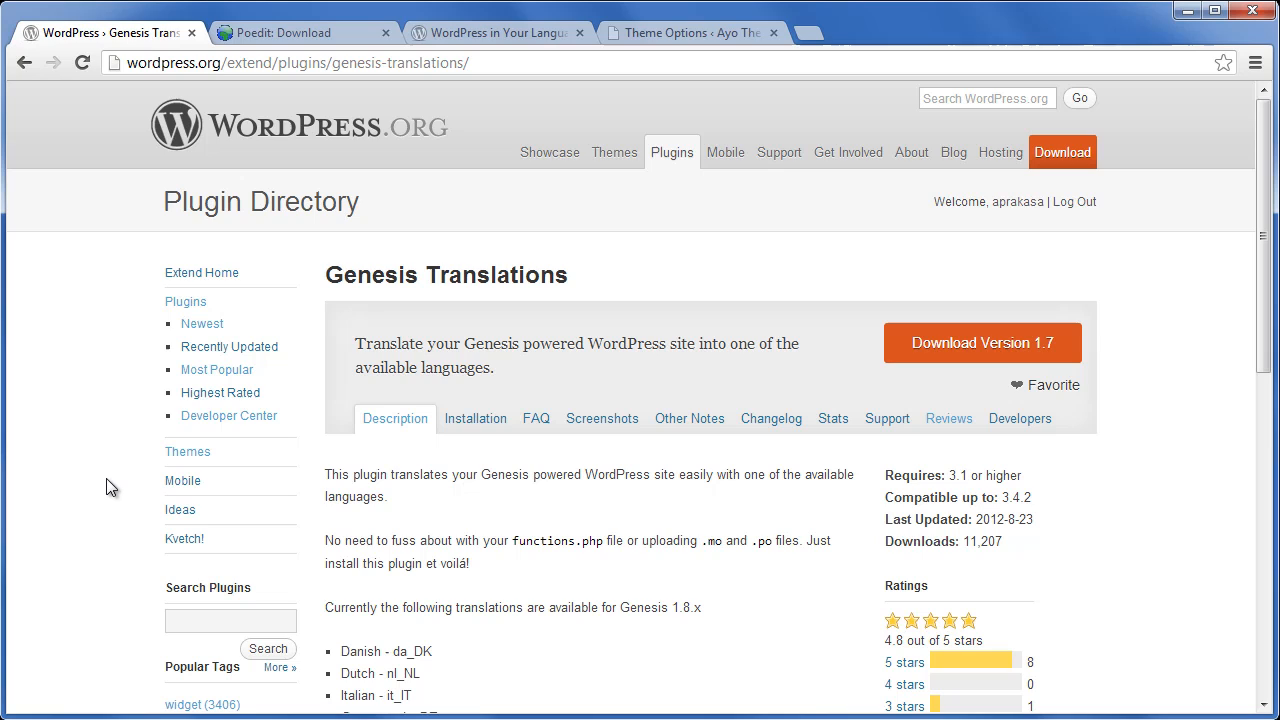
mouse_move(170, 488)
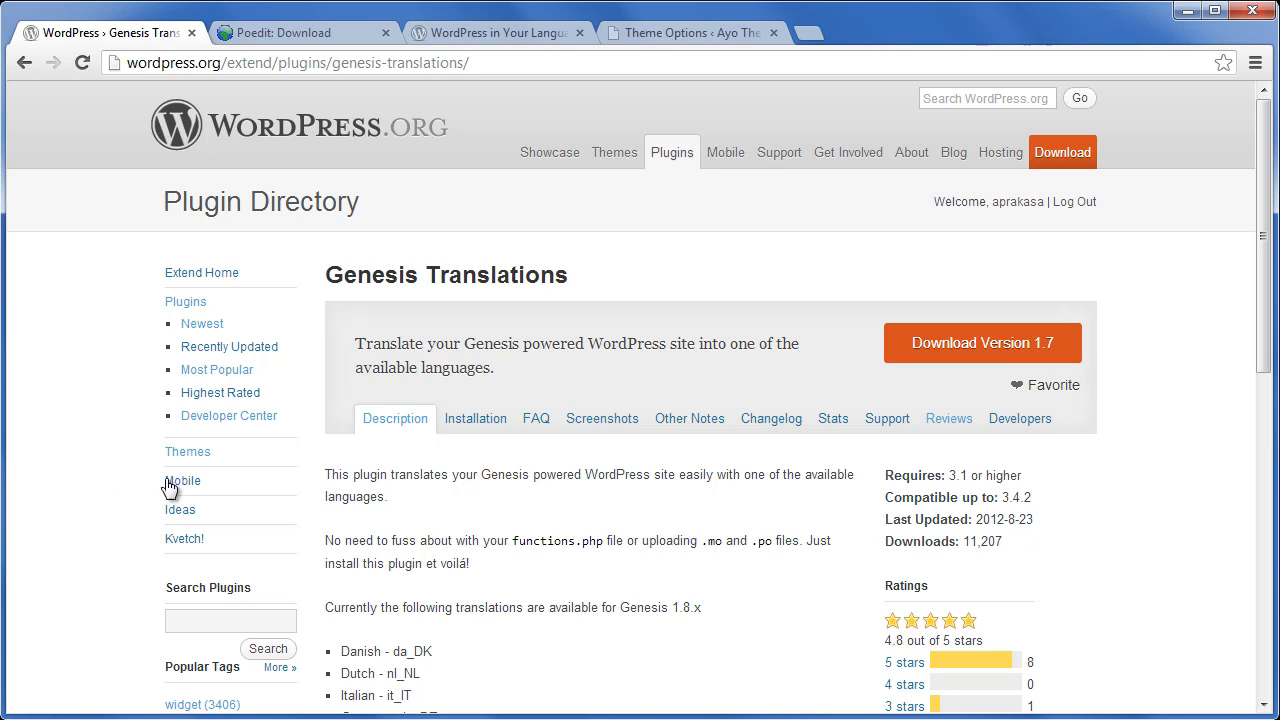
mouse_move(834, 434)
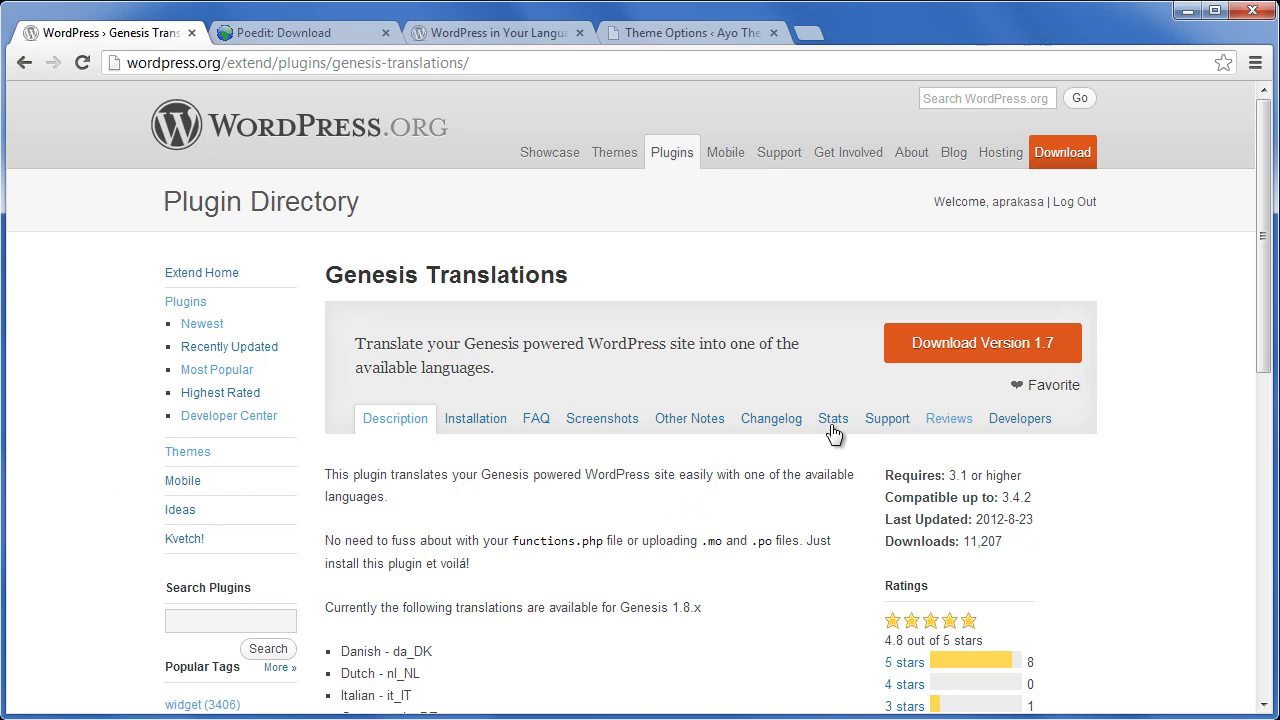
mouse_move(620, 512)
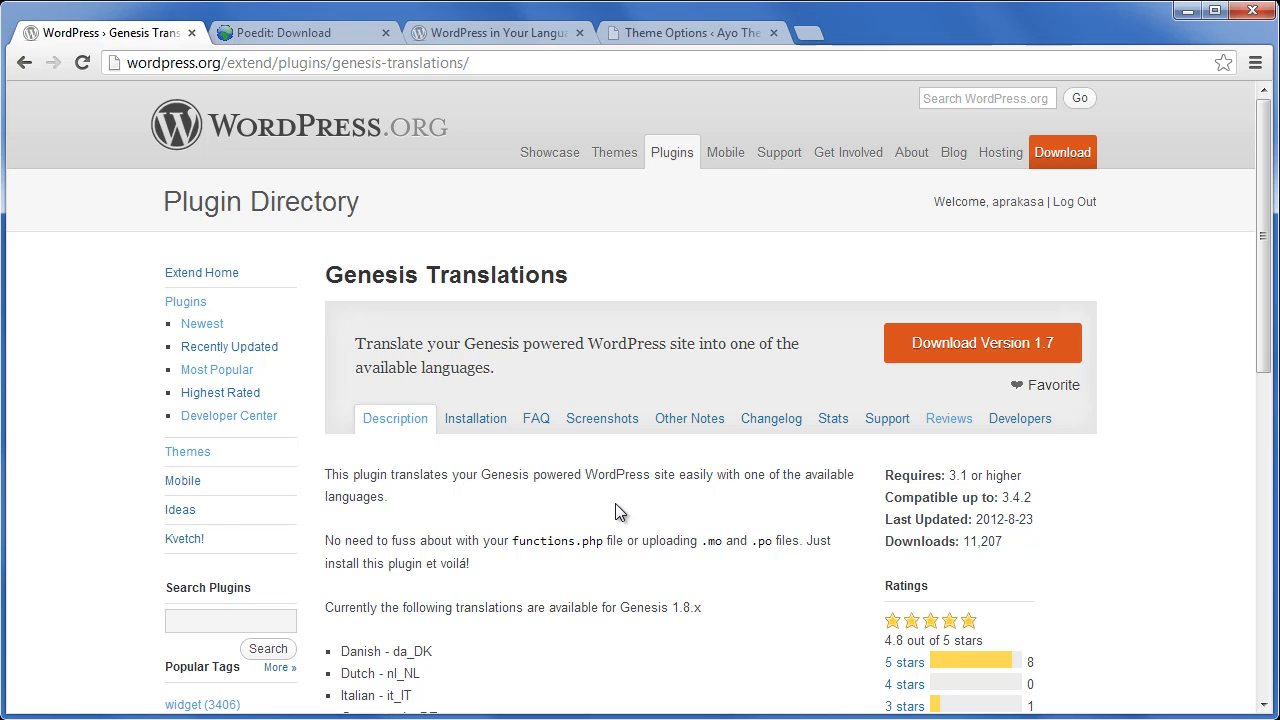
mouse_move(528, 438)
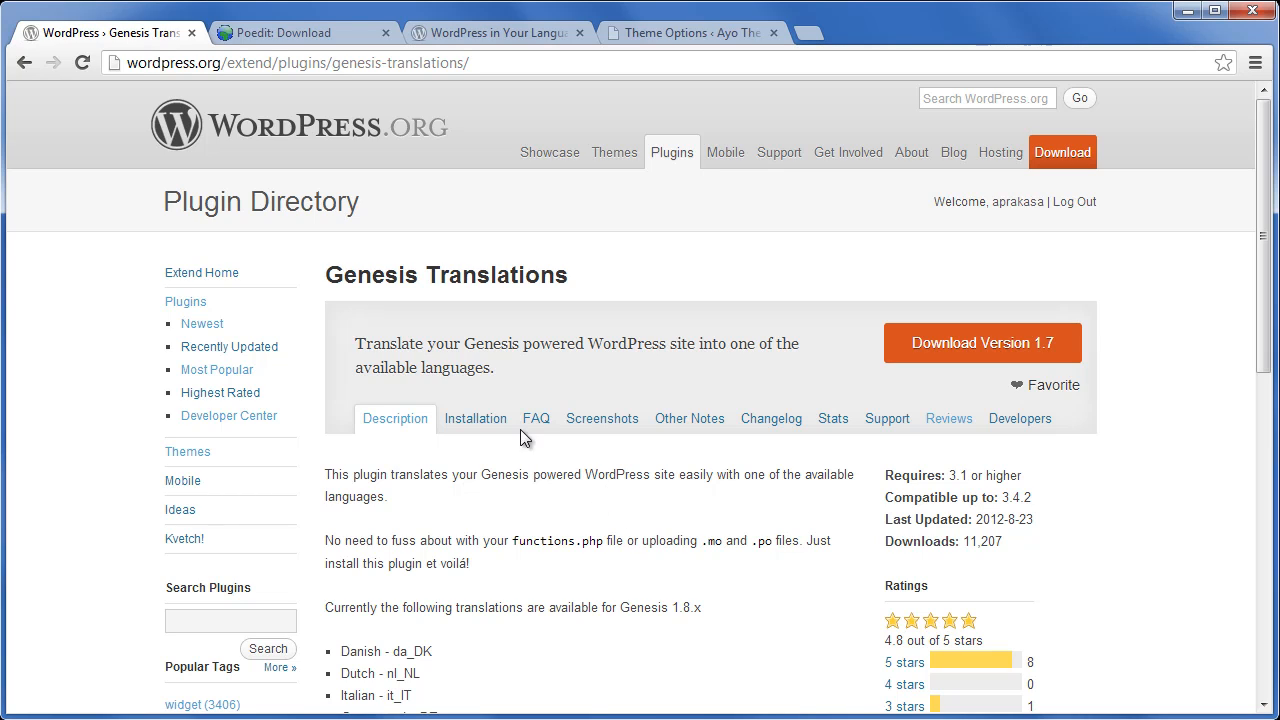
mouse_move(328, 276)
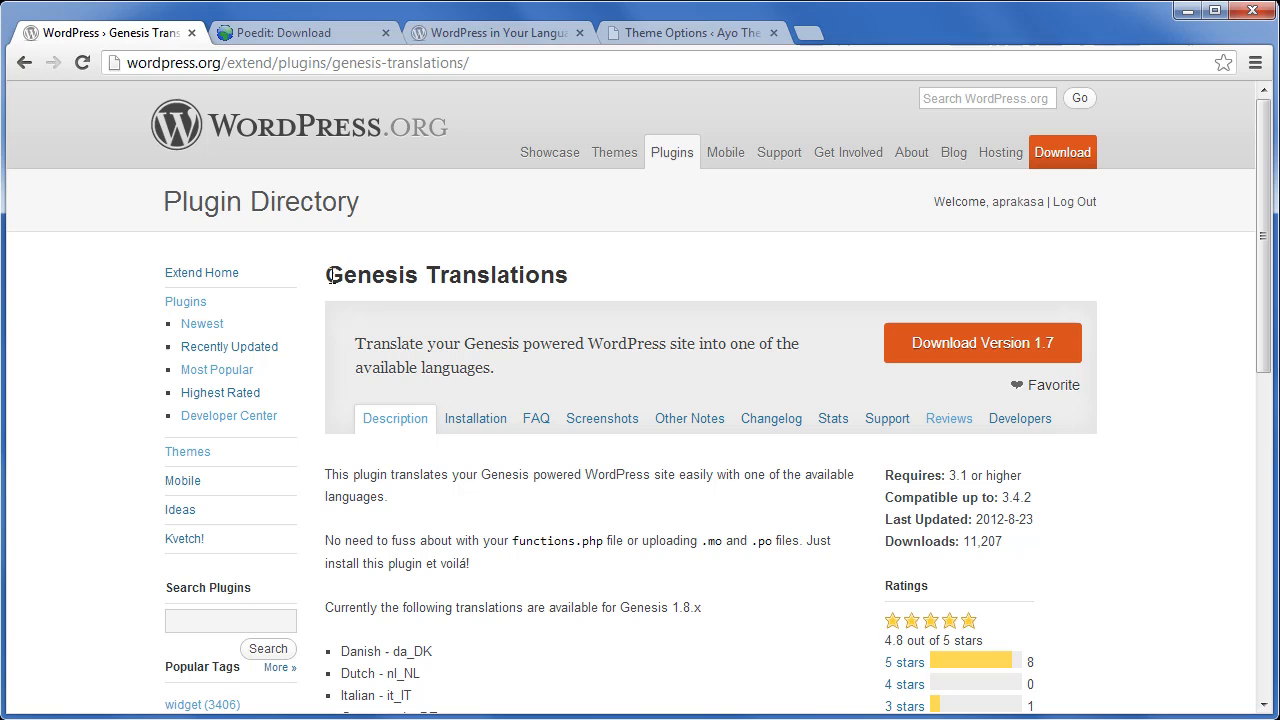
Review the Genesis Translations plugin page, then bring up the Poedit download page.
double_click(444, 276)
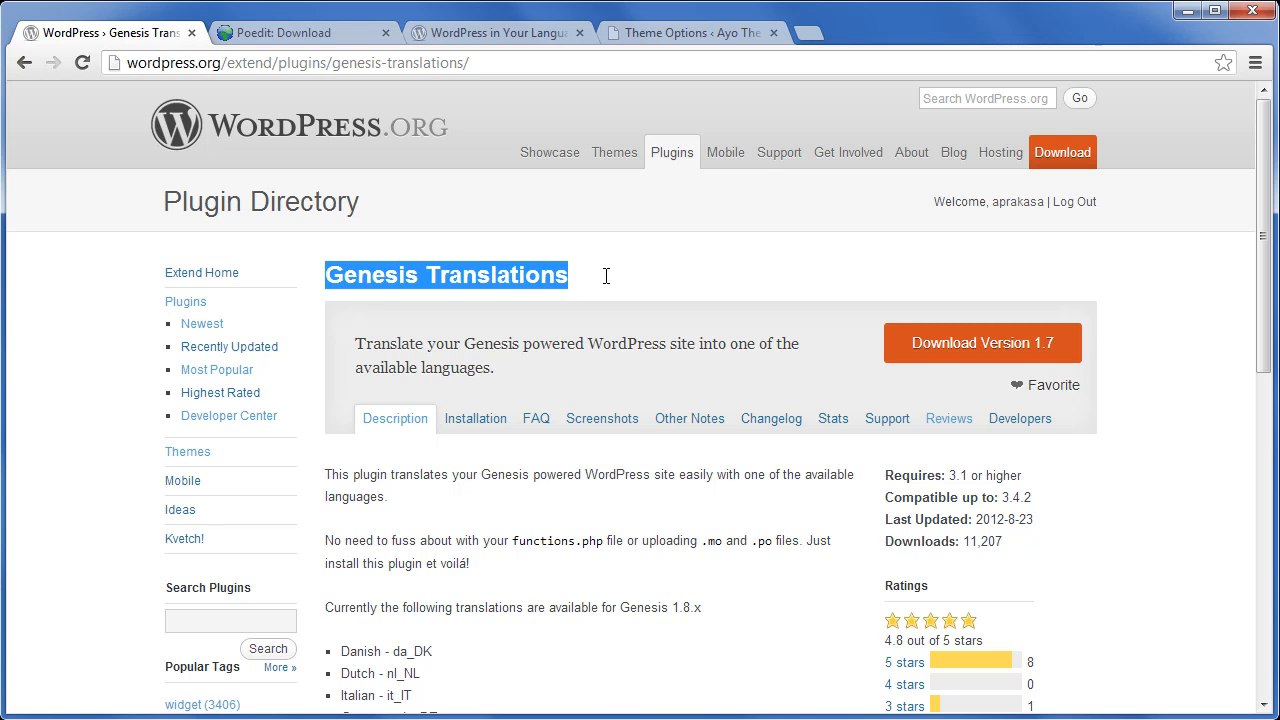
scroll("down", 3)
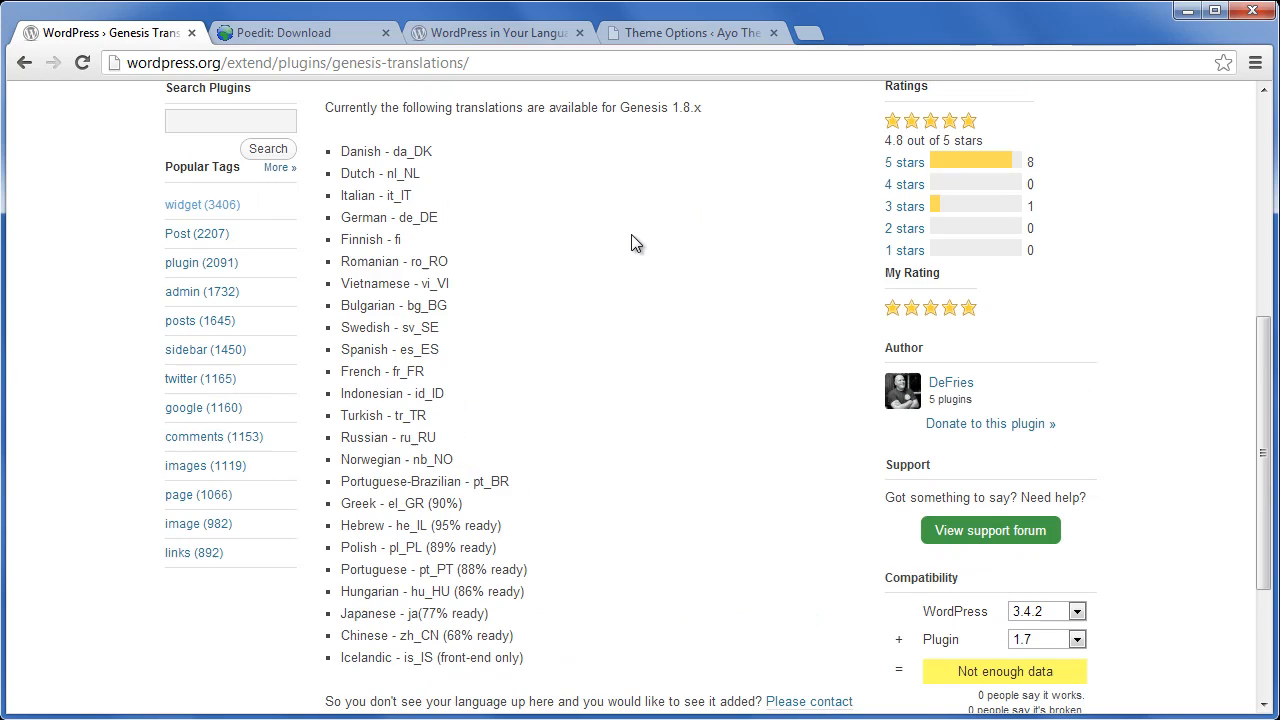
left_click_drag(340, 152, 424, 370)
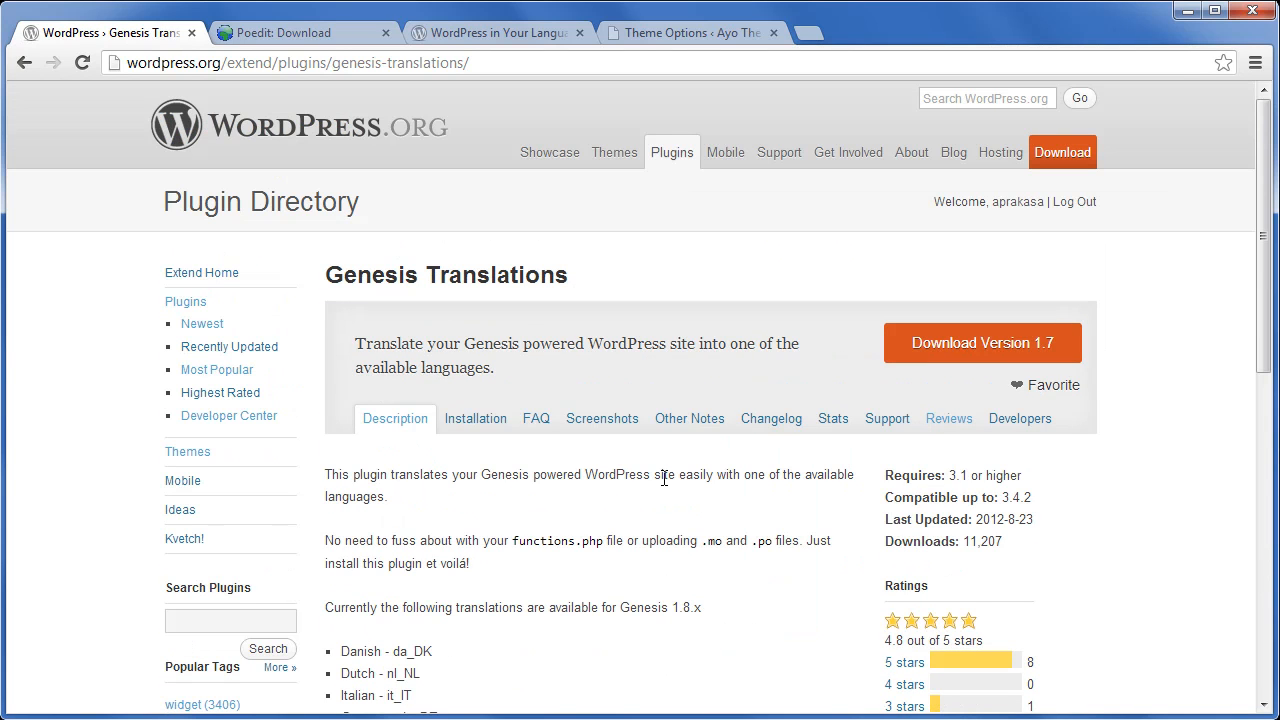
mouse_move(712, 470)
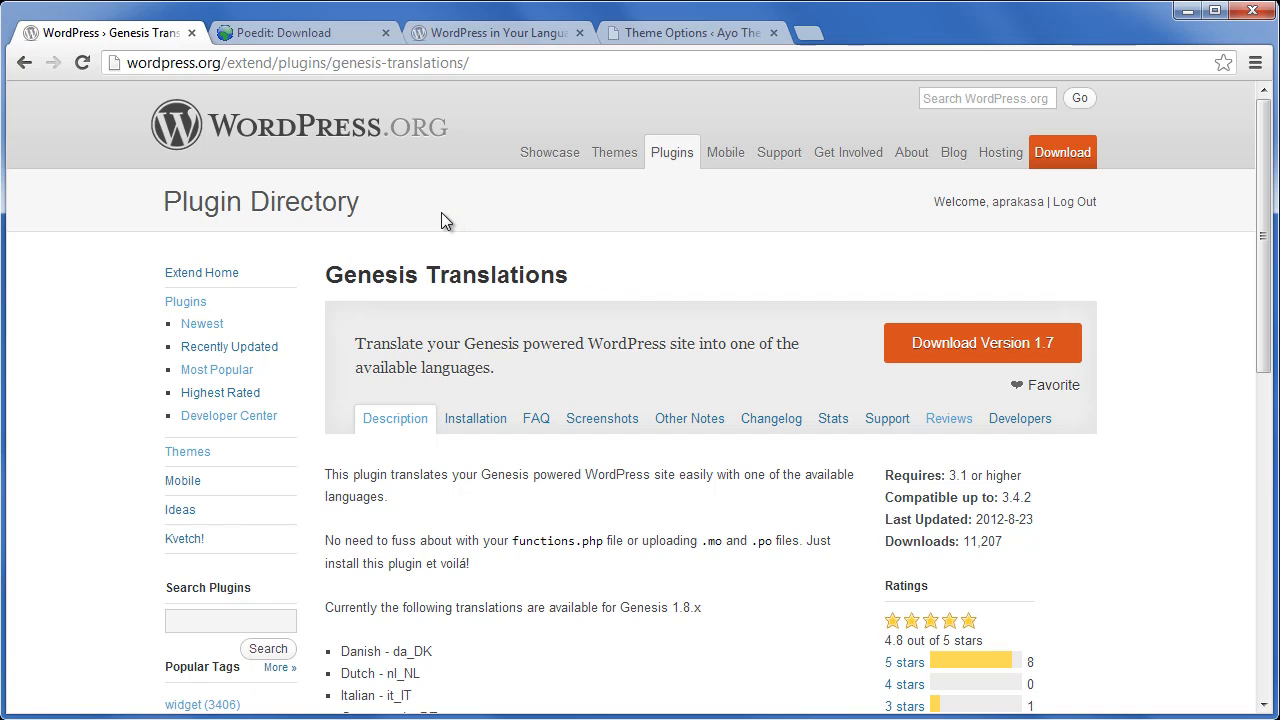
left_click(290, 32)
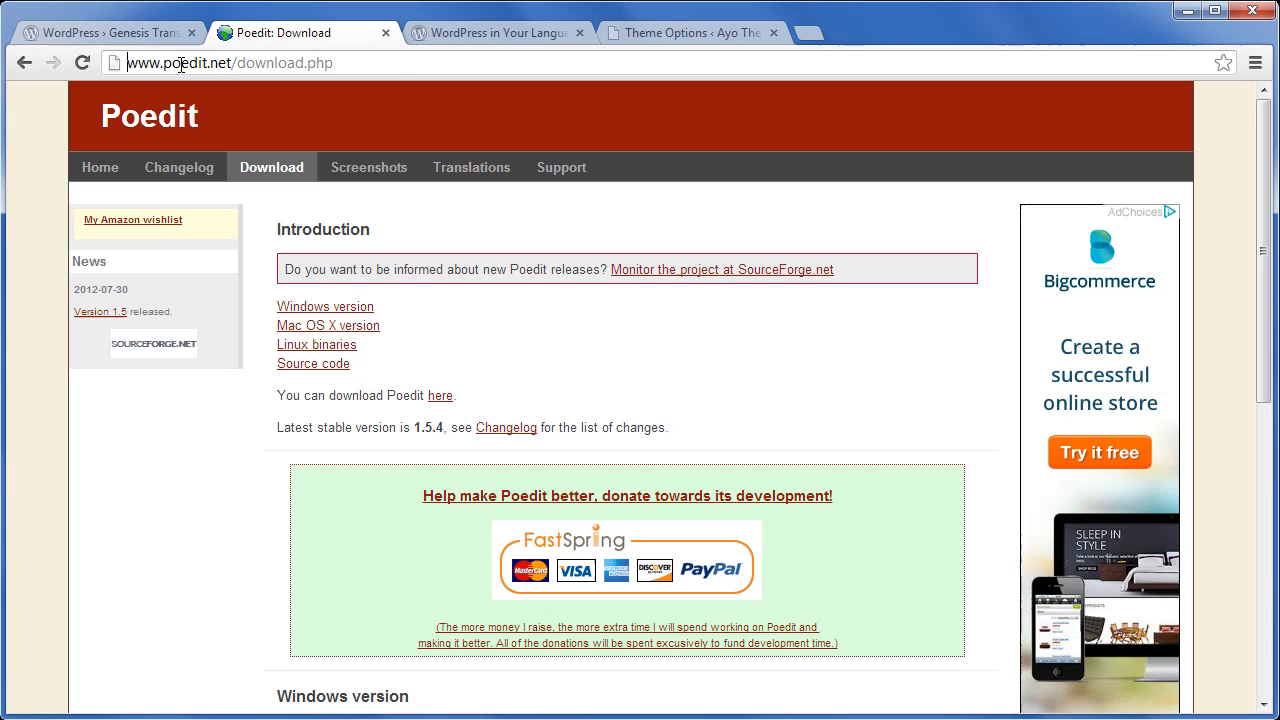
left_click(228, 62)
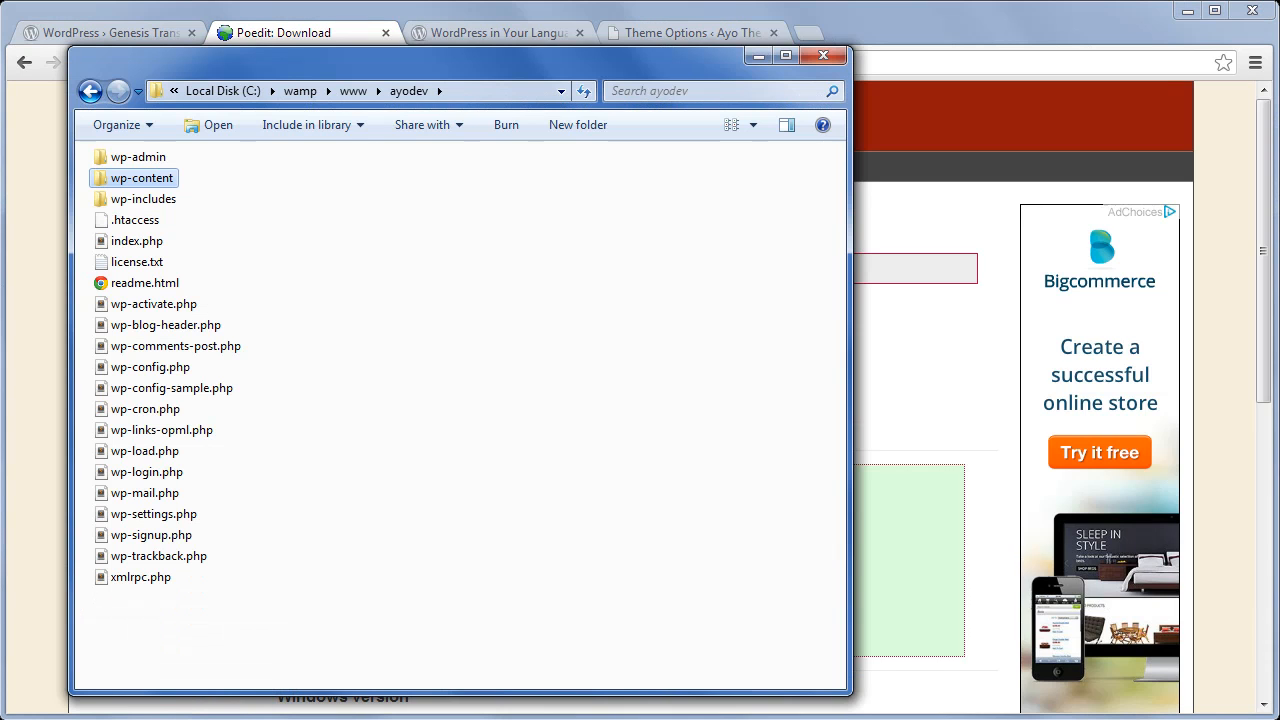
Navigate wp-content > themes > ayoshop > languages and open ayoshop.po in Poedit.
double_click(140, 176)
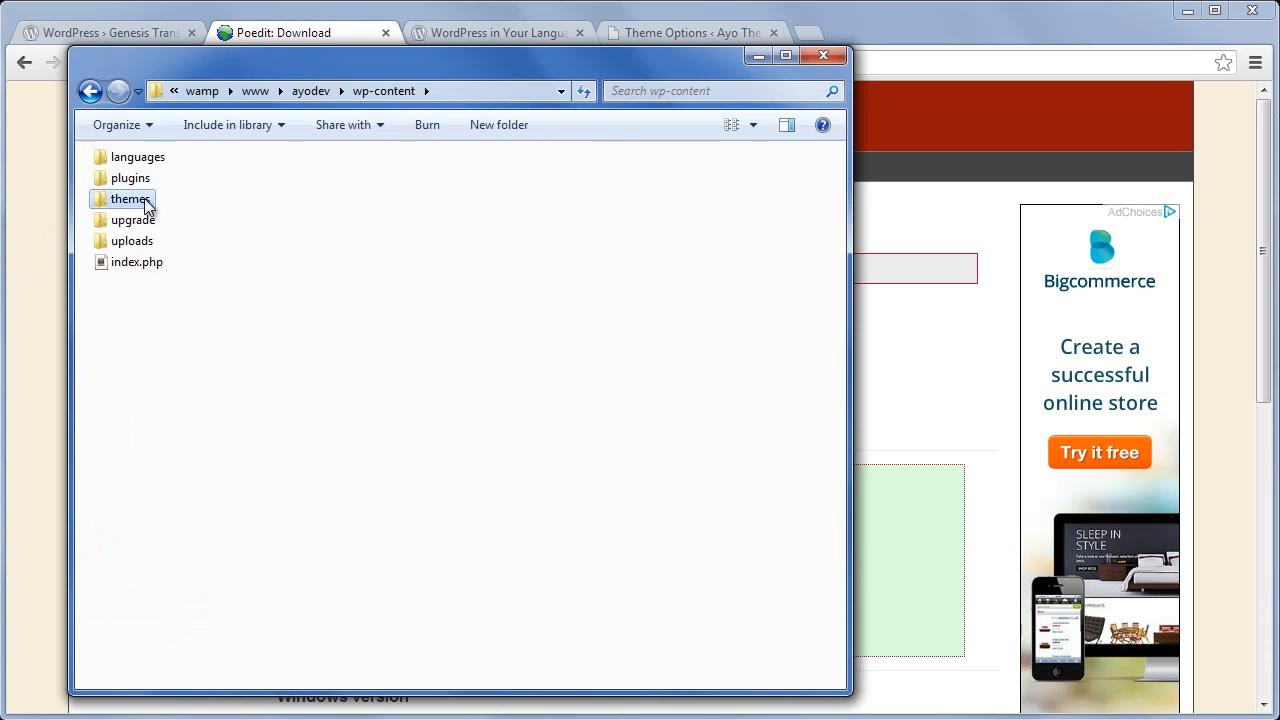
double_click(130, 198)
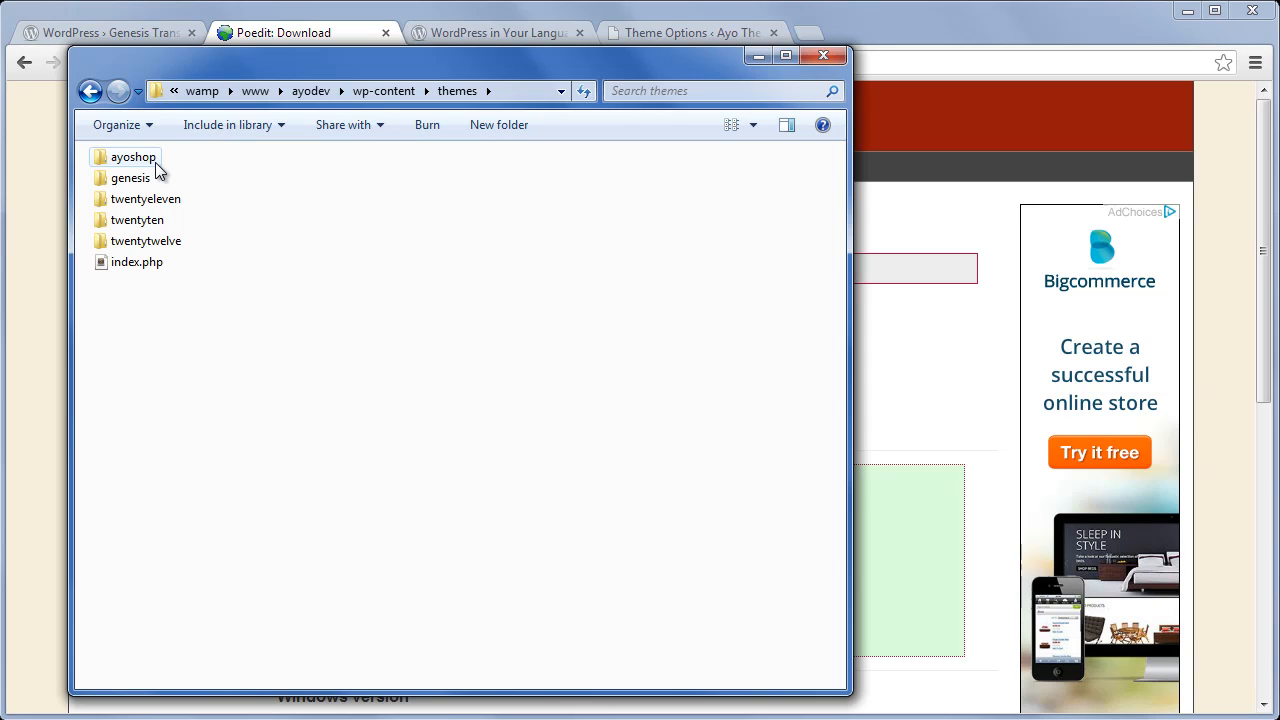
double_click(132, 156)
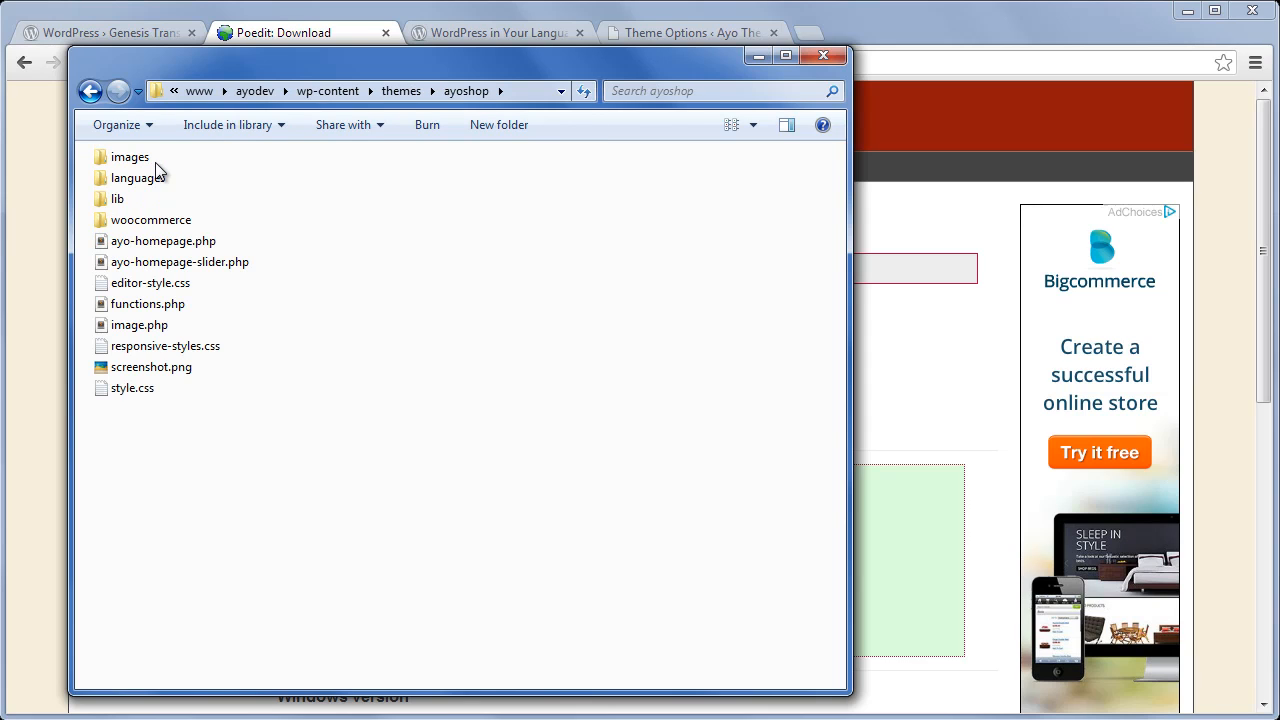
mouse_move(138, 176)
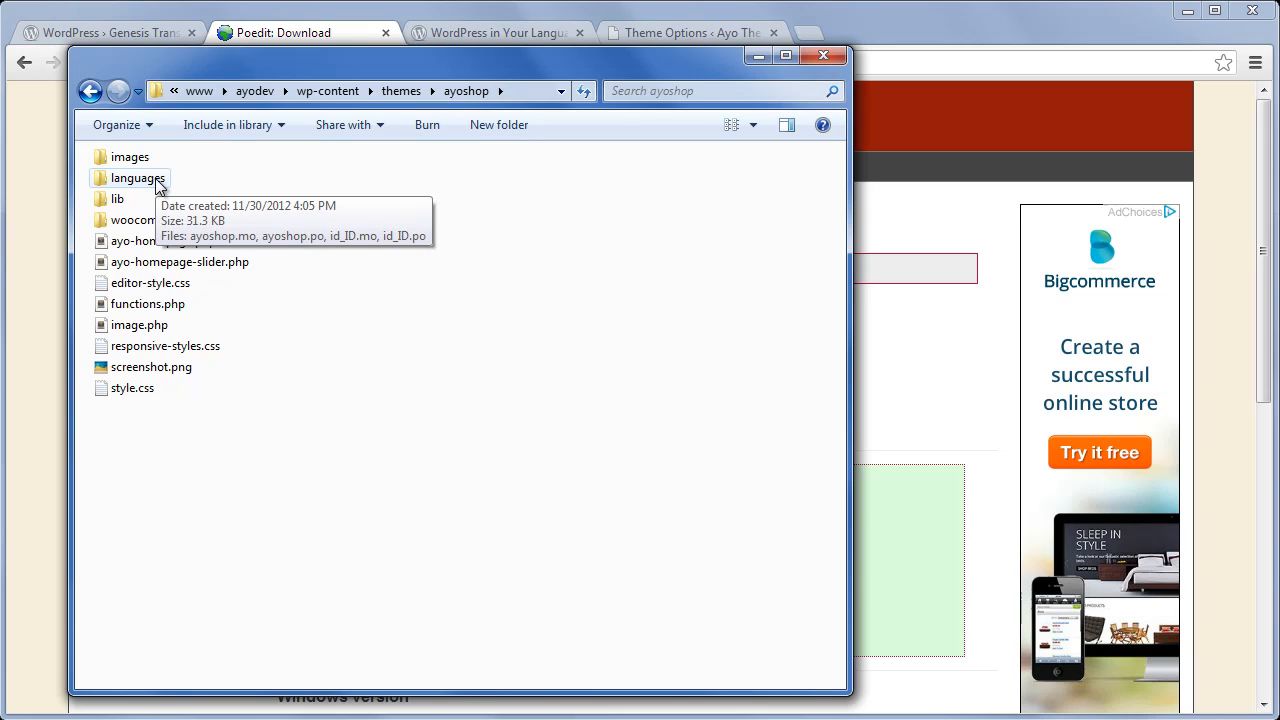
double_click(138, 176)
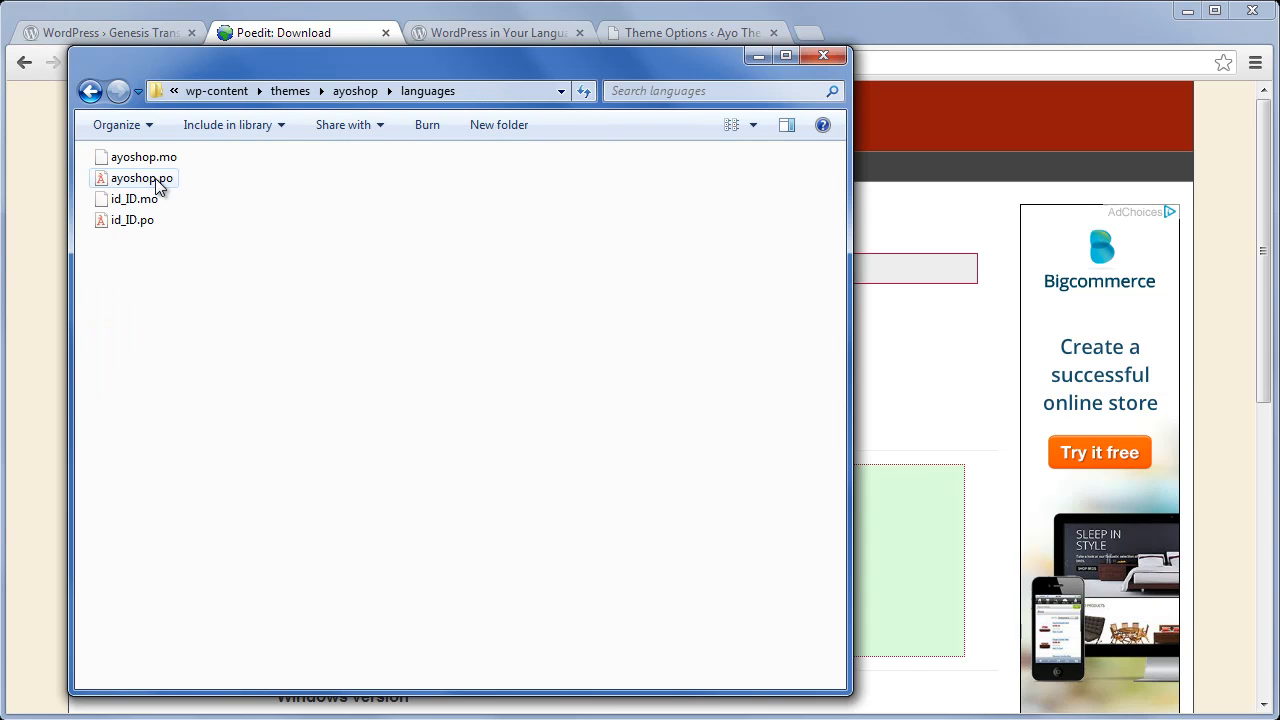
double_click(142, 178)
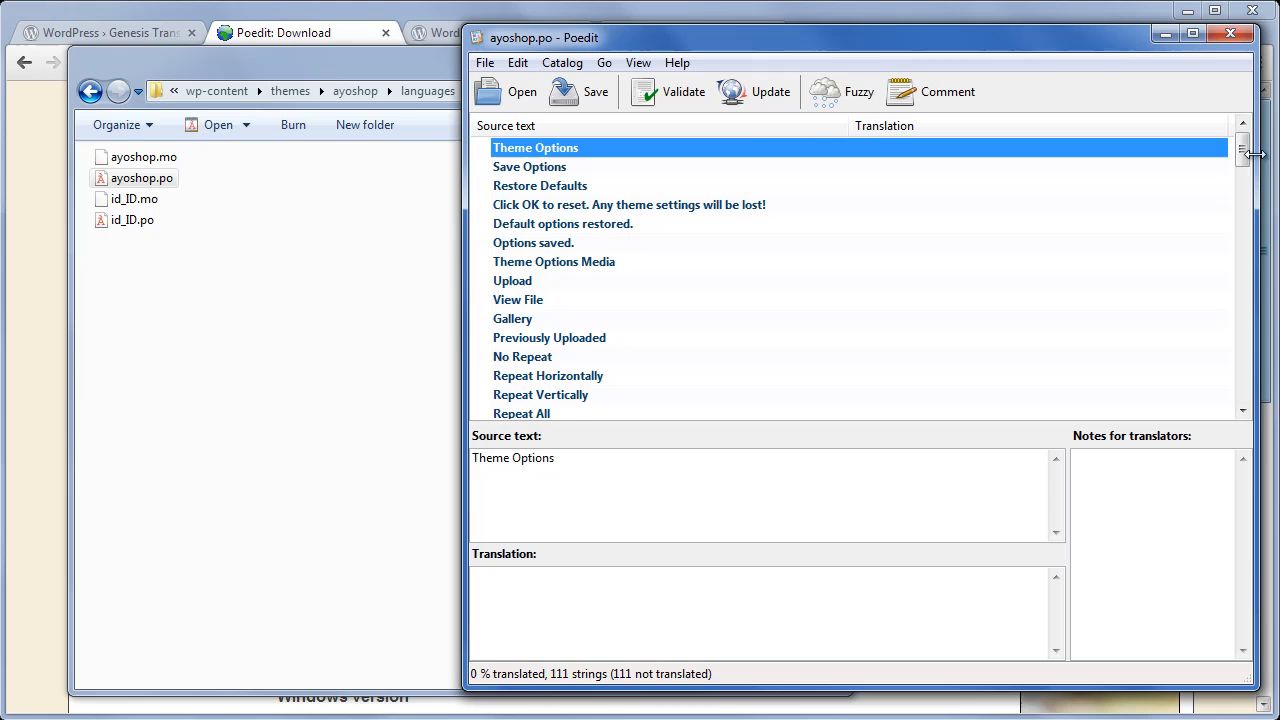
Scroll through the untranslated ayoshop.po string list.
scroll("down", 3)
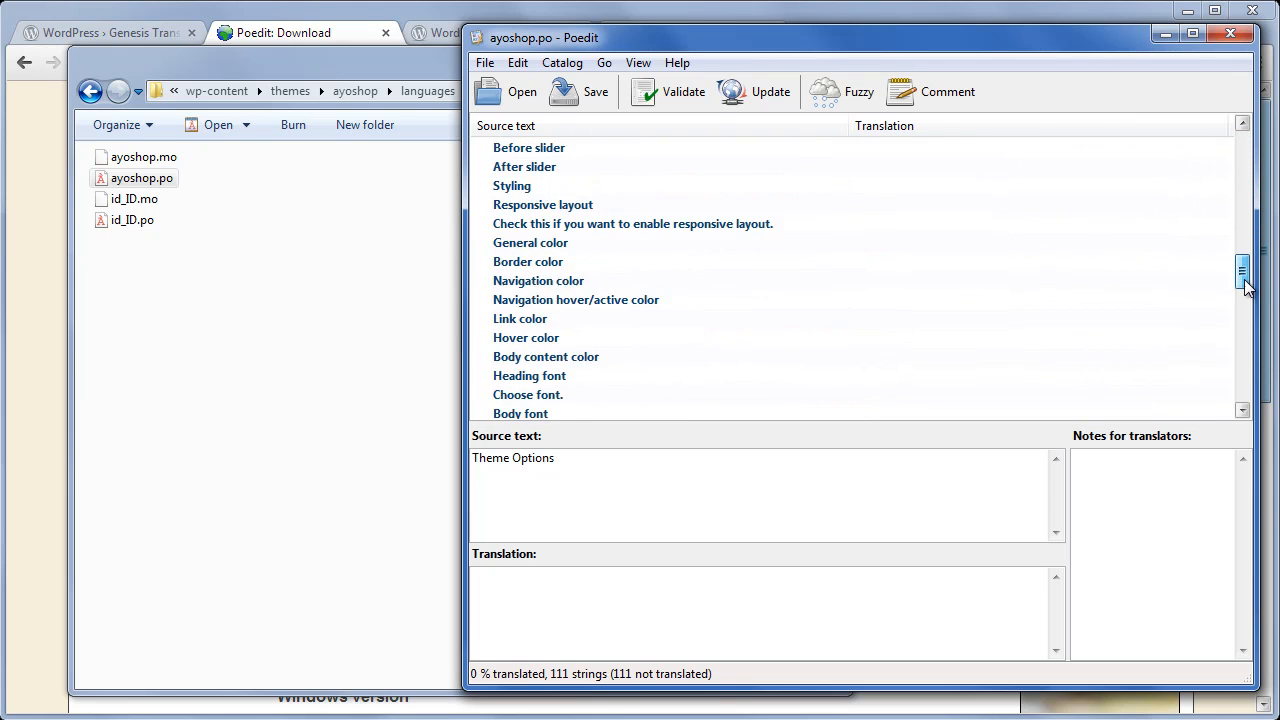
scroll("down", 3)
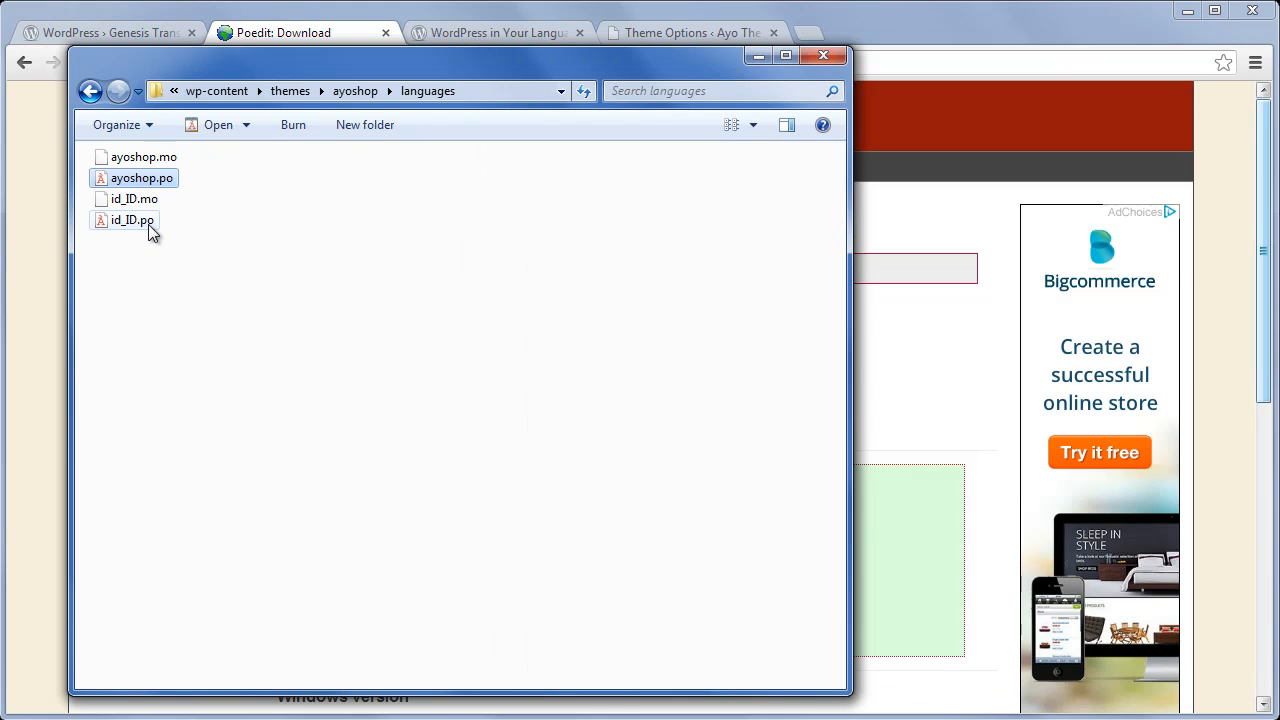
Open id_ID.po and review the upload-image and Genesis shortcode footer translations.
double_click(132, 218)
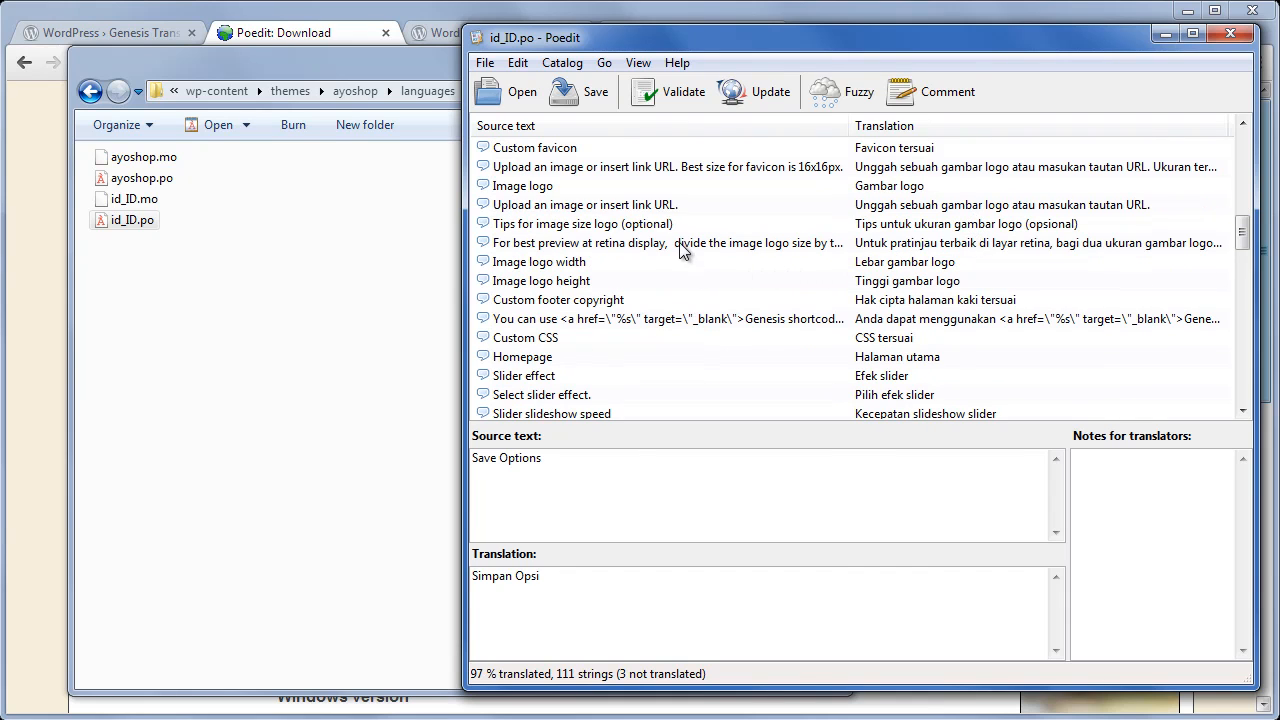
left_click(584, 204)
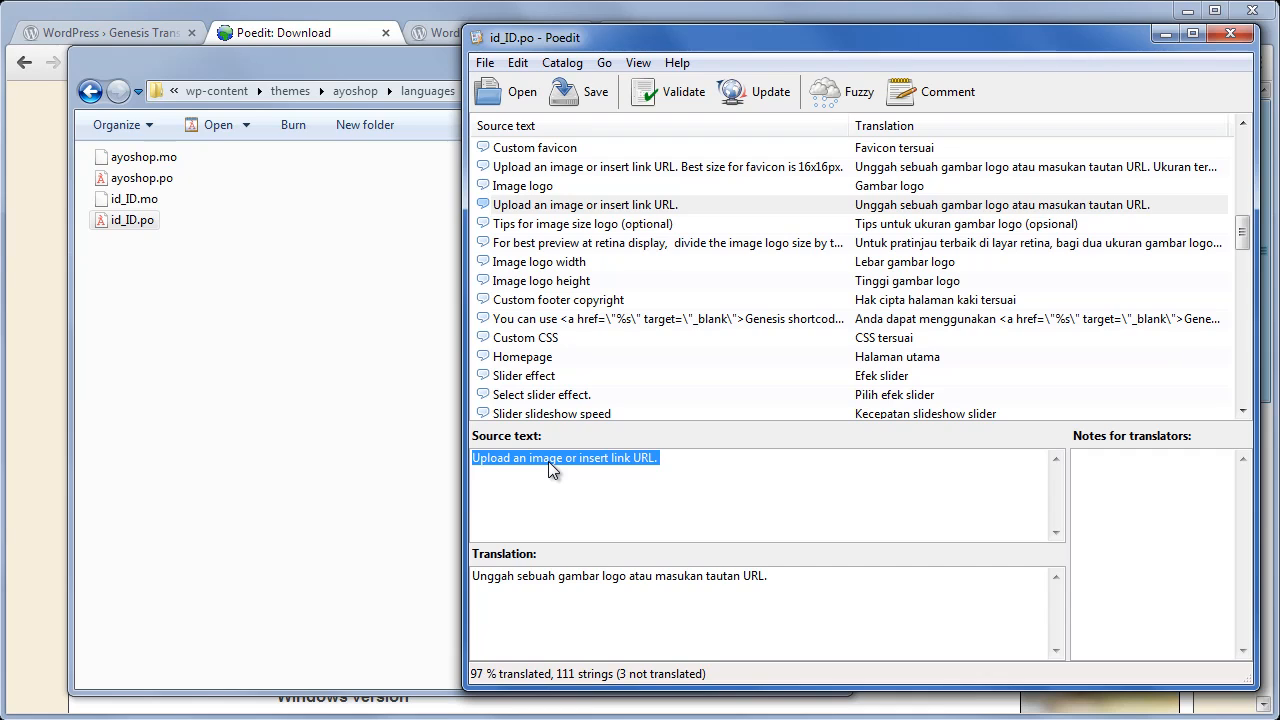
double_click(536, 576)
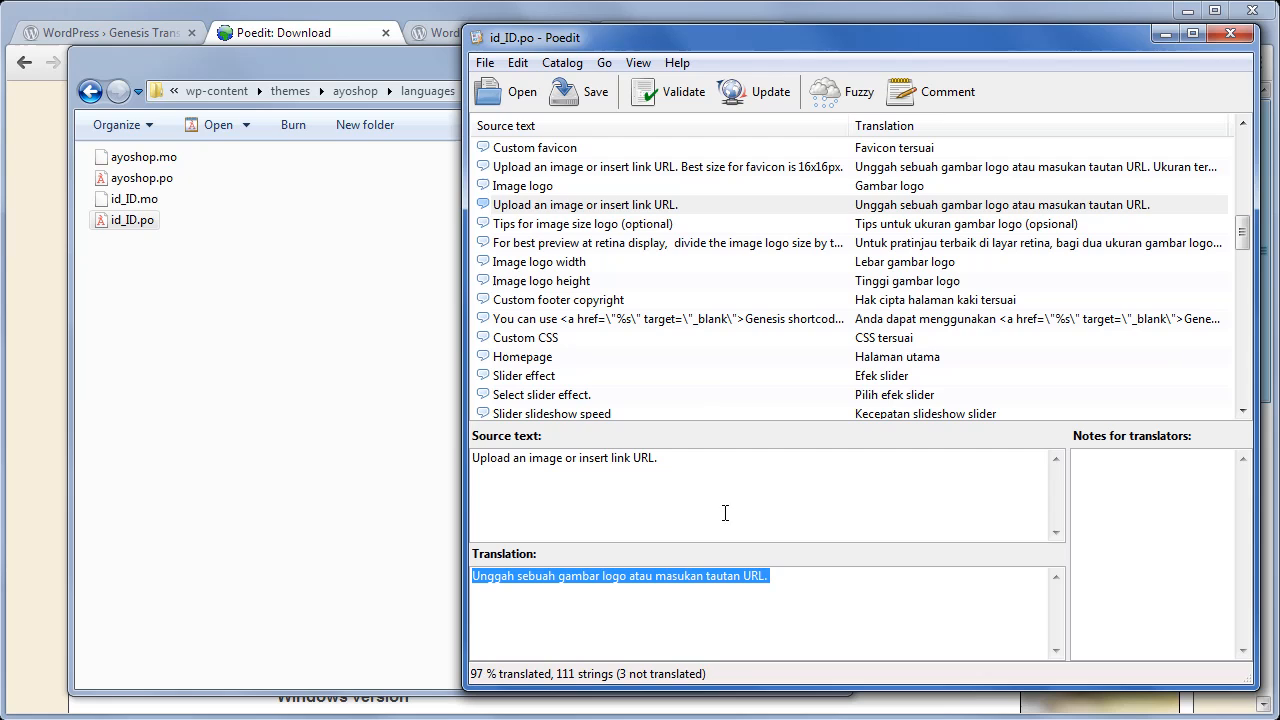
mouse_move(672, 336)
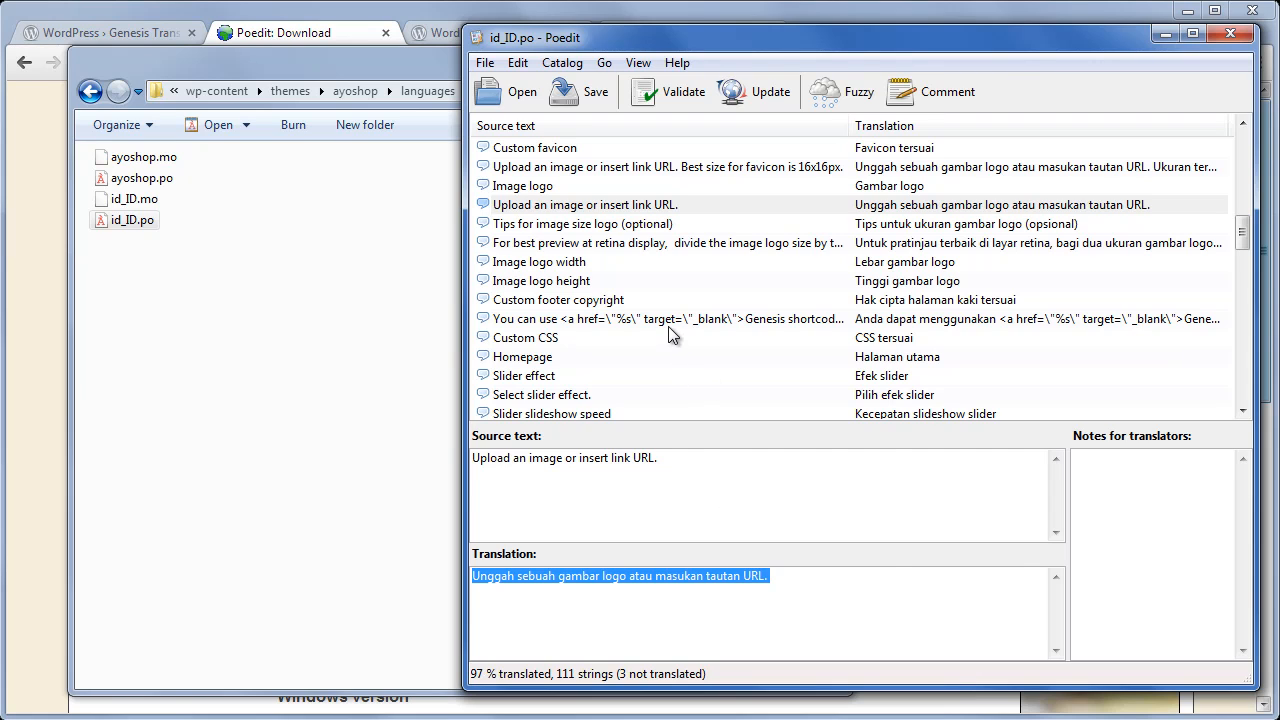
left_click(660, 318)
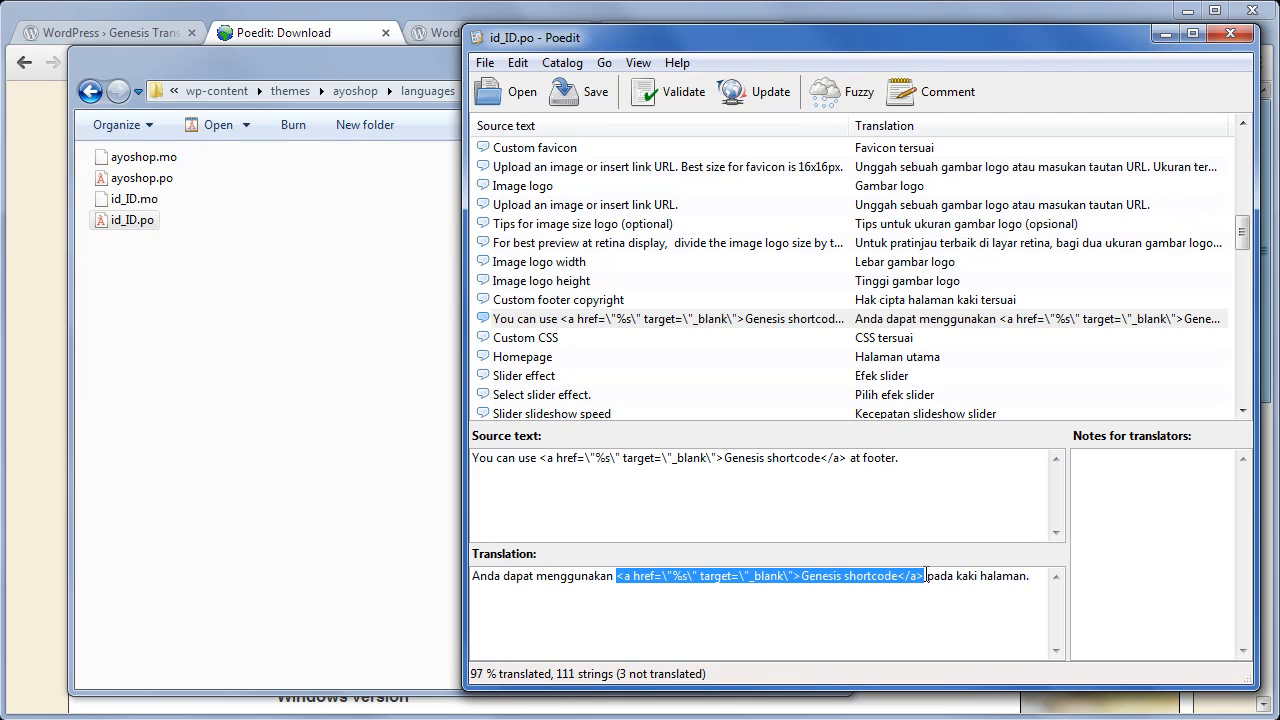
Review the strings with %s and %d placeholders and their Indonesian translations.
scroll("down", 3)
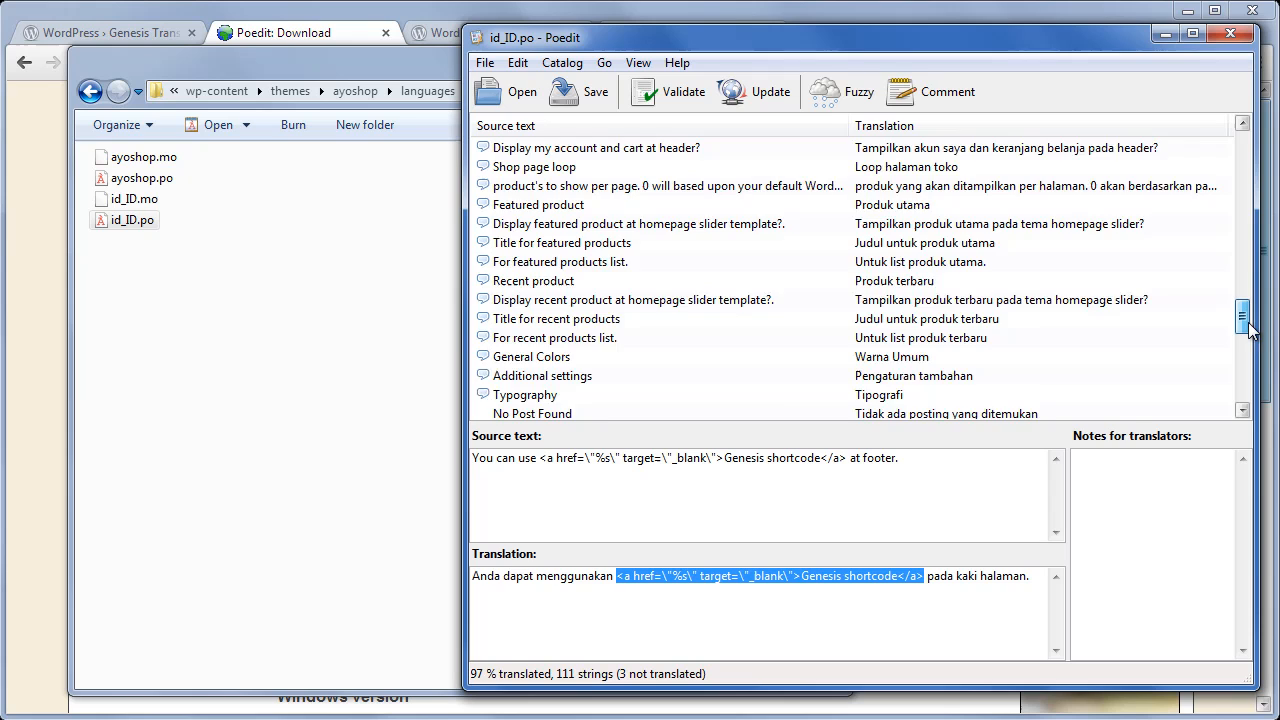
scroll("down", 3)
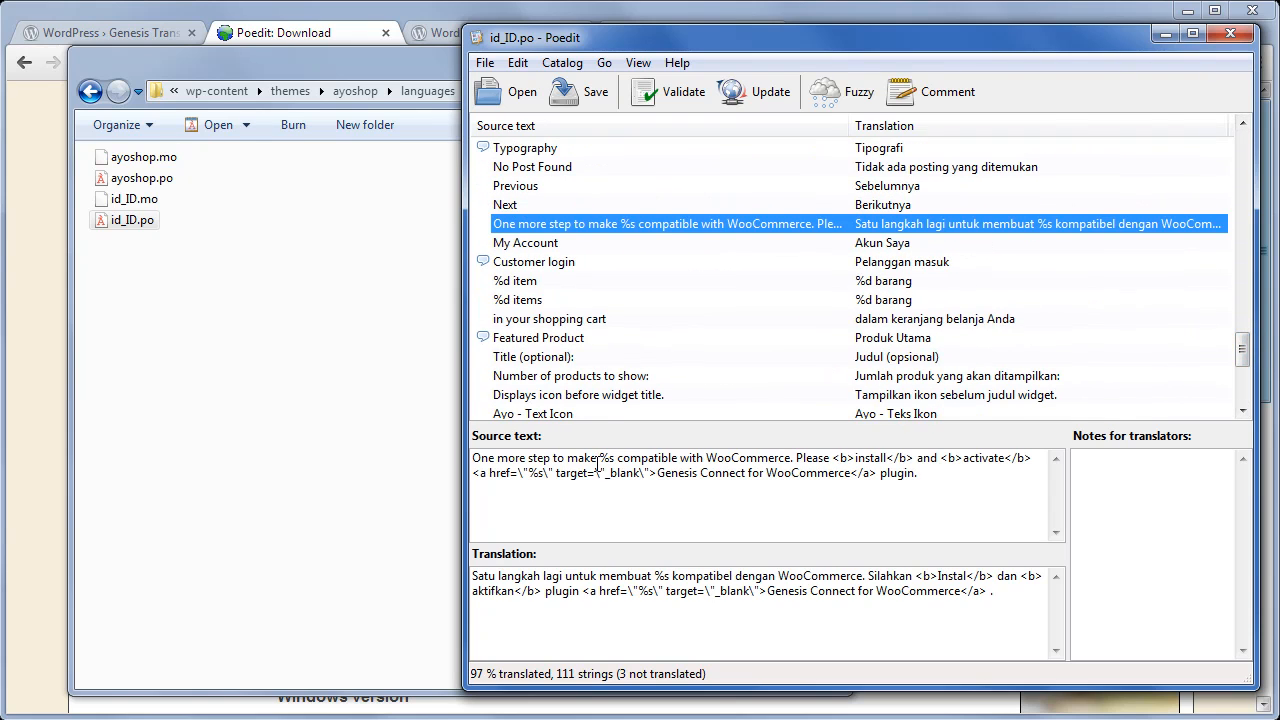
double_click(606, 458)
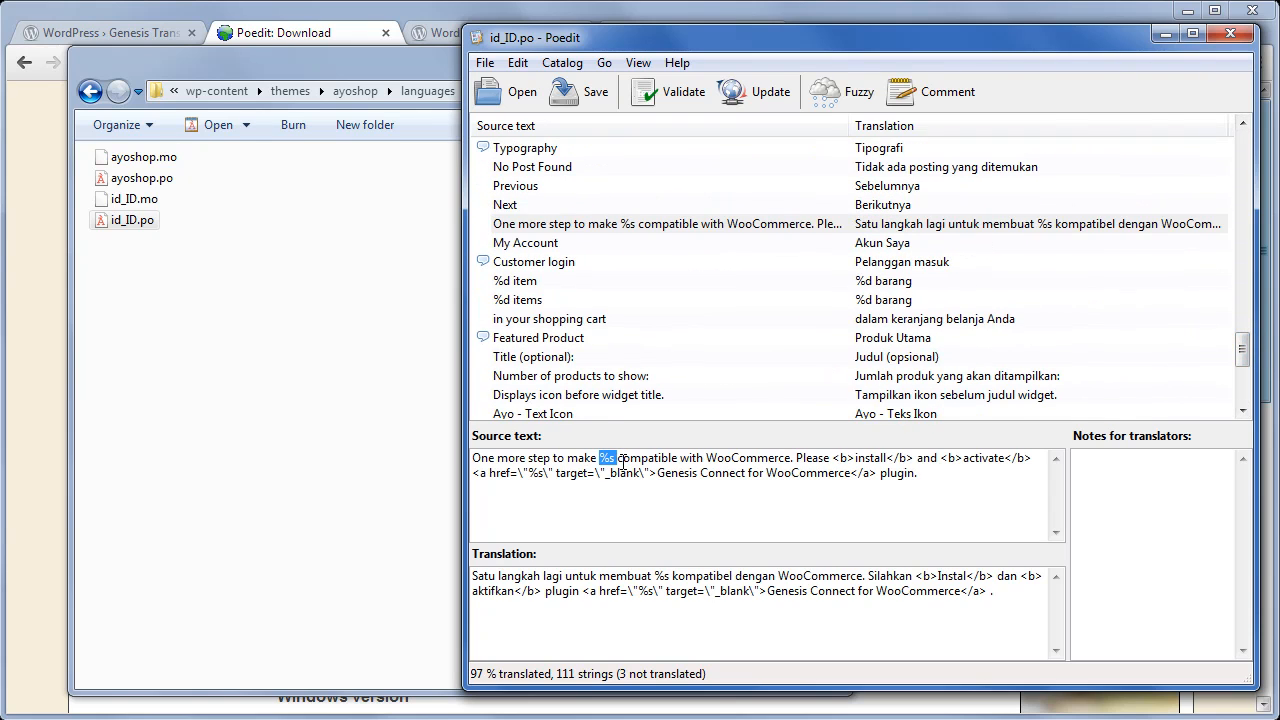
mouse_move(564, 408)
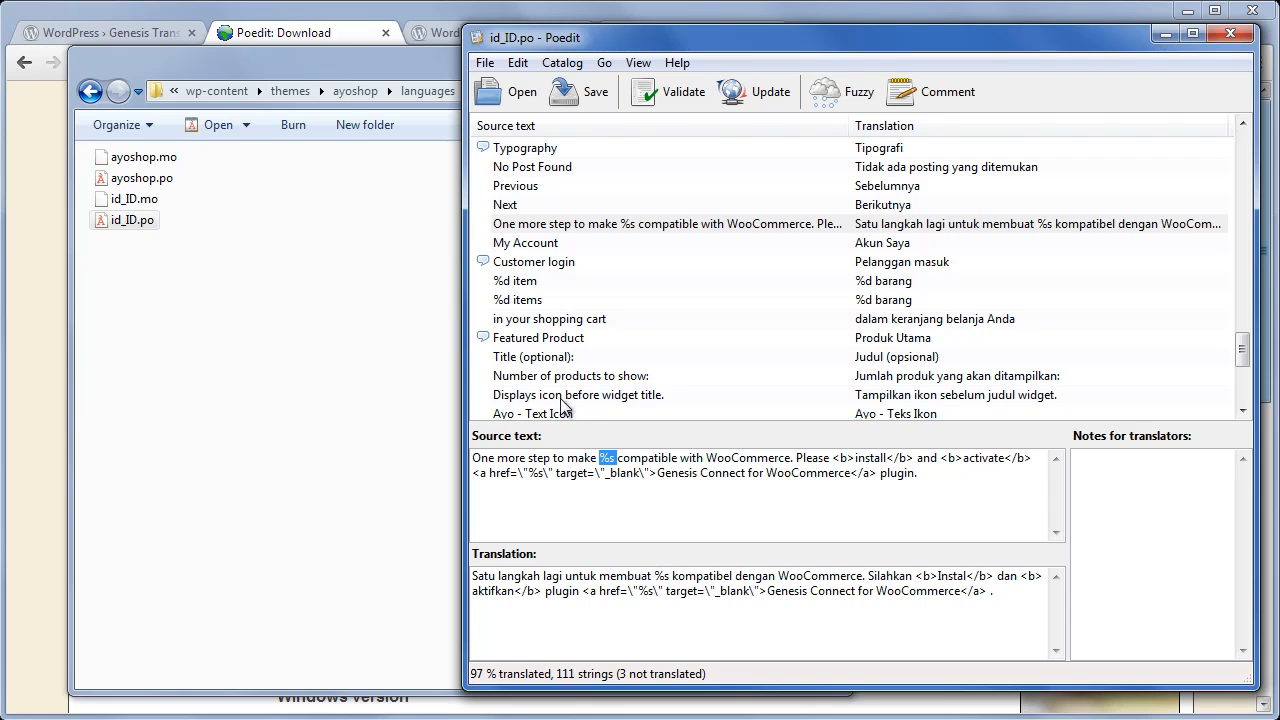
left_click(516, 242)
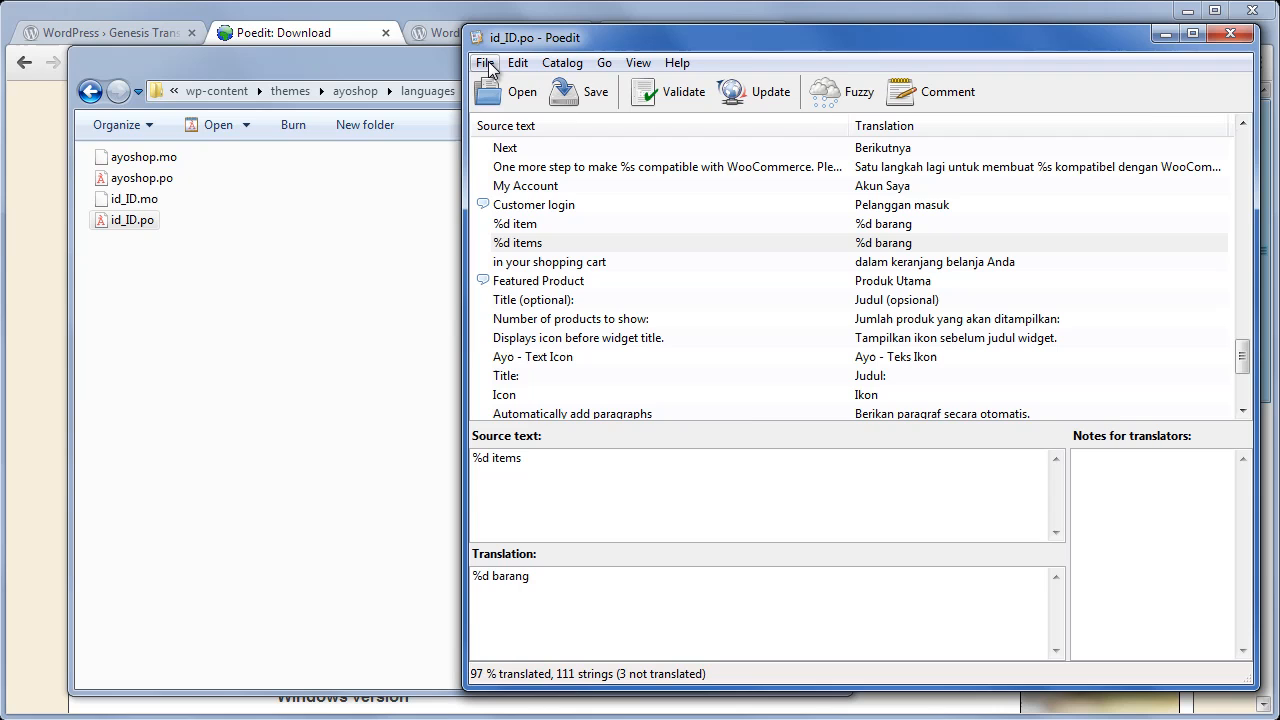
Save the translated id_ID catalog via File > Save.
left_click(484, 62)
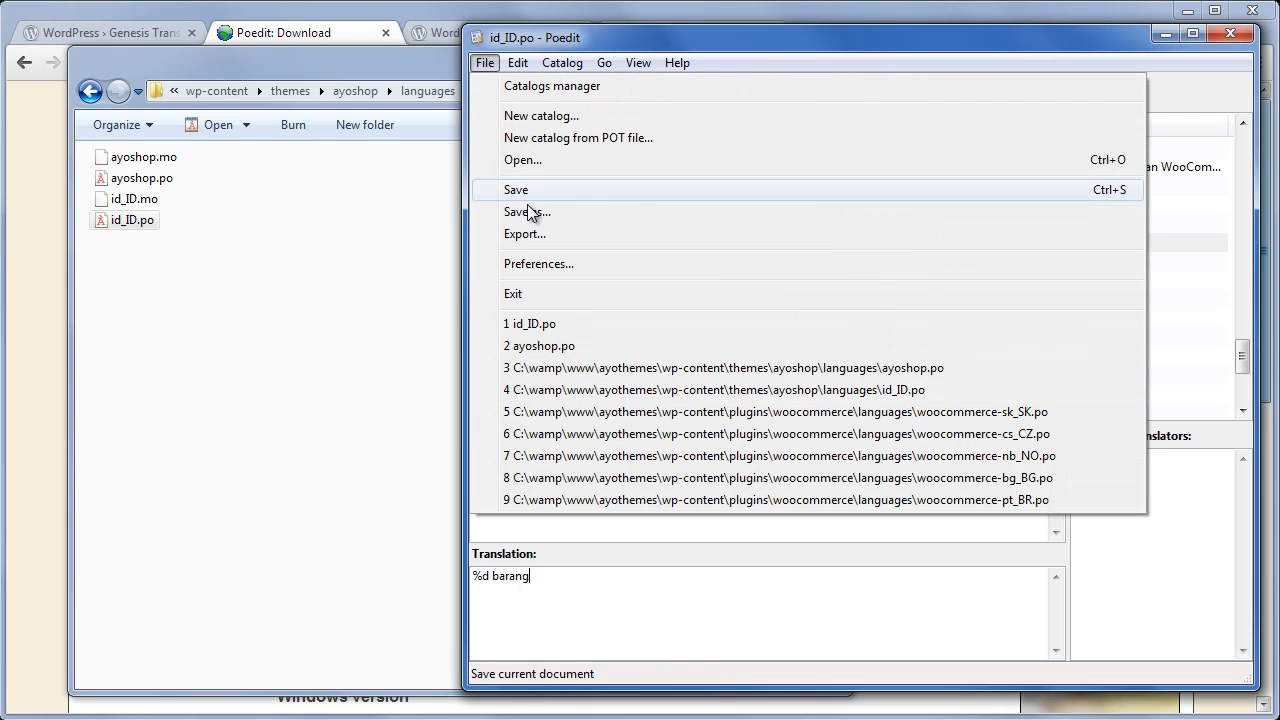
left_click(526, 212)
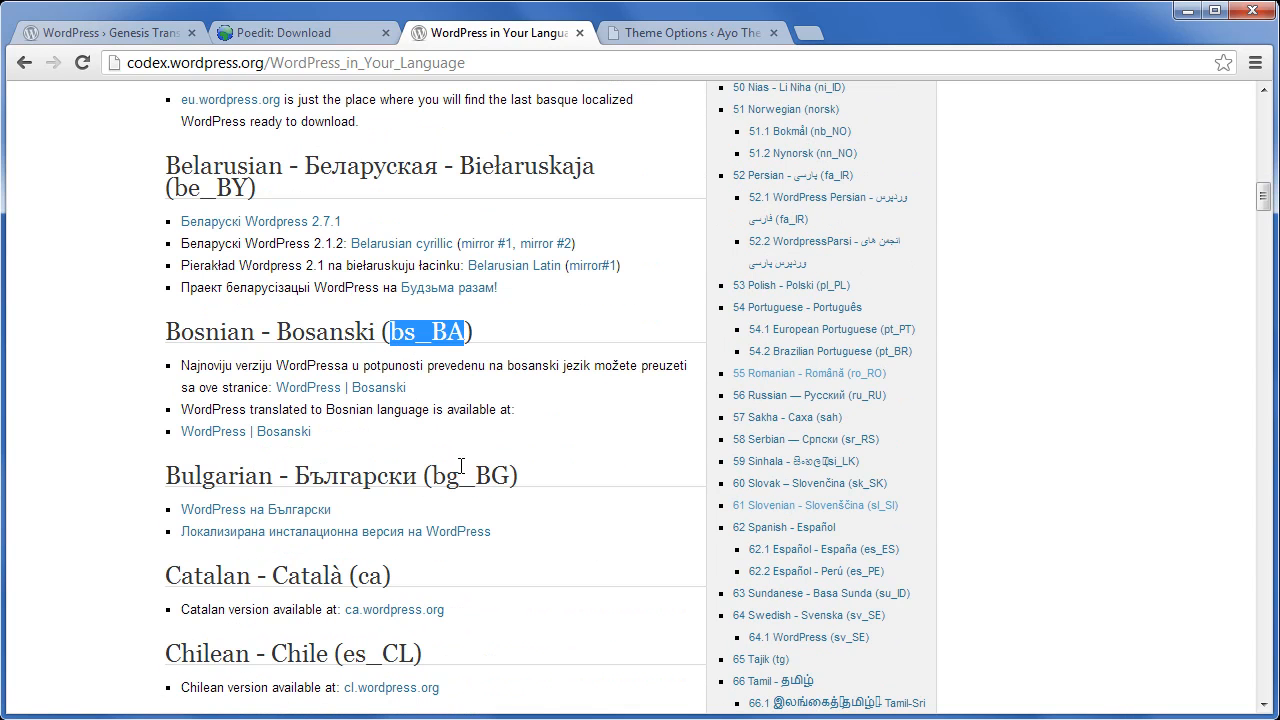
double_click(472, 476)
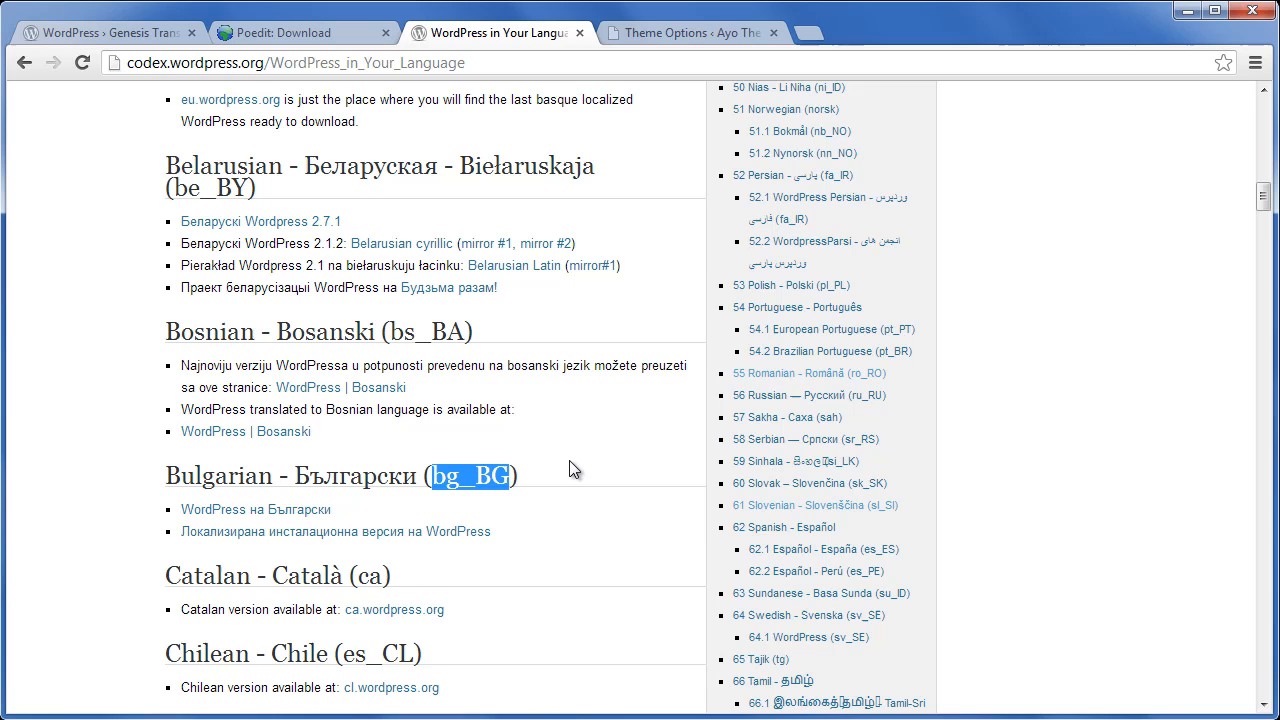
left_click(690, 32)
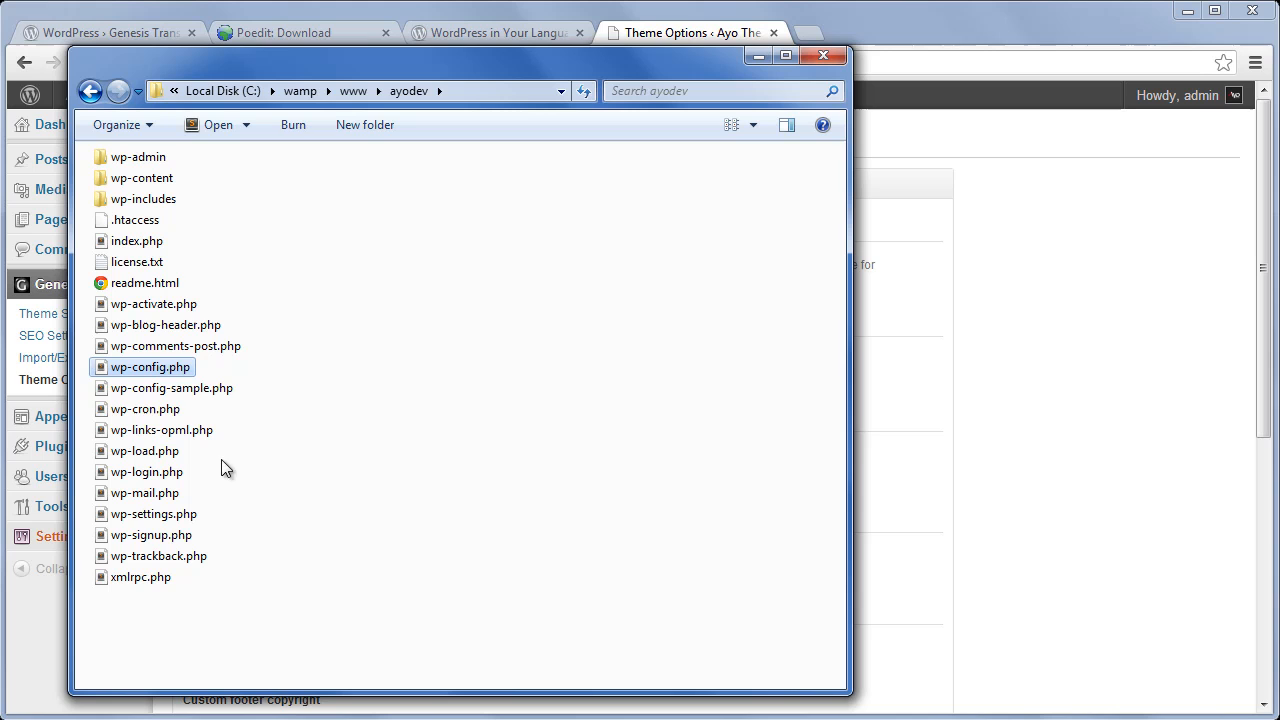
mouse_move(204, 408)
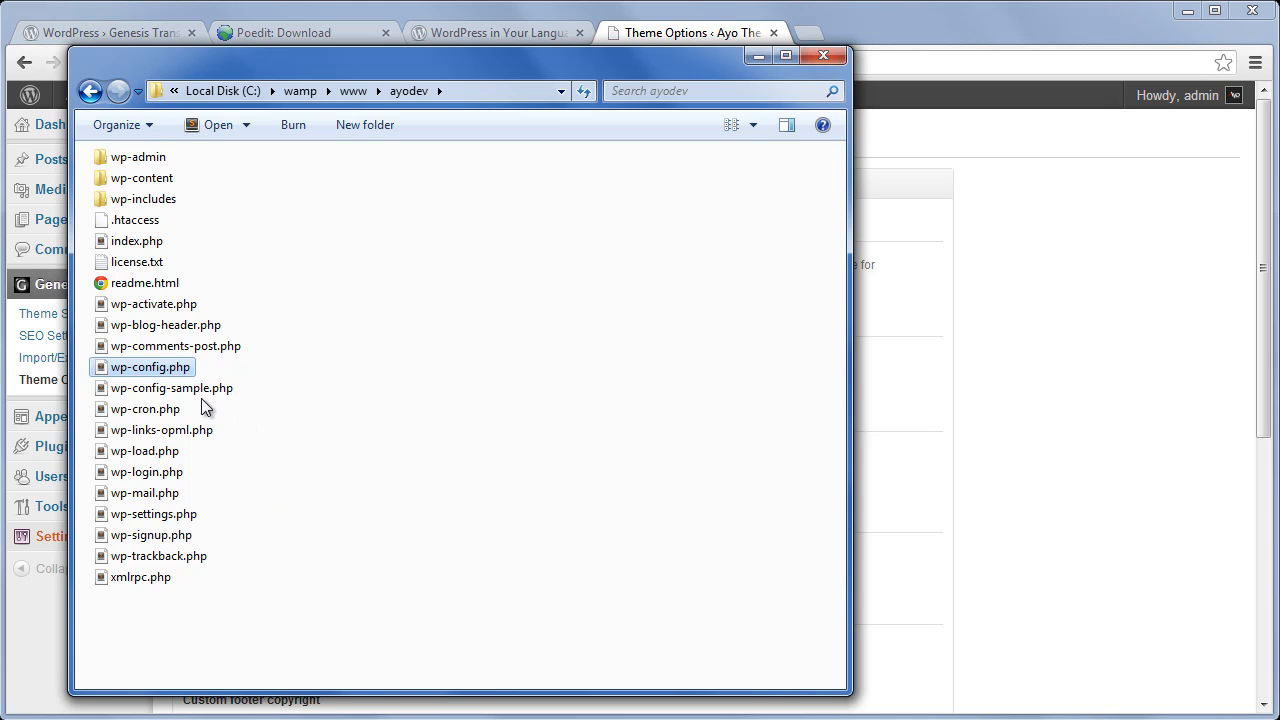
mouse_move(184, 378)
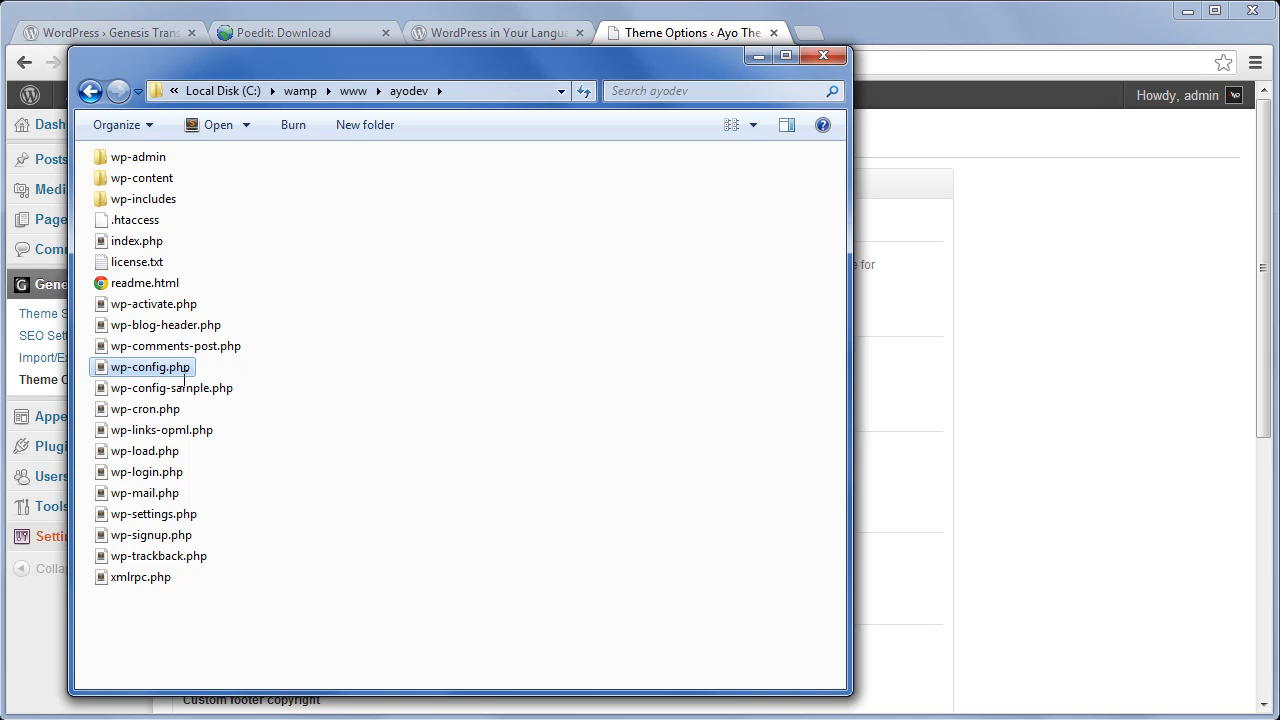
Open wp-config.php from the ayodev folder in the editor.
double_click(152, 368)
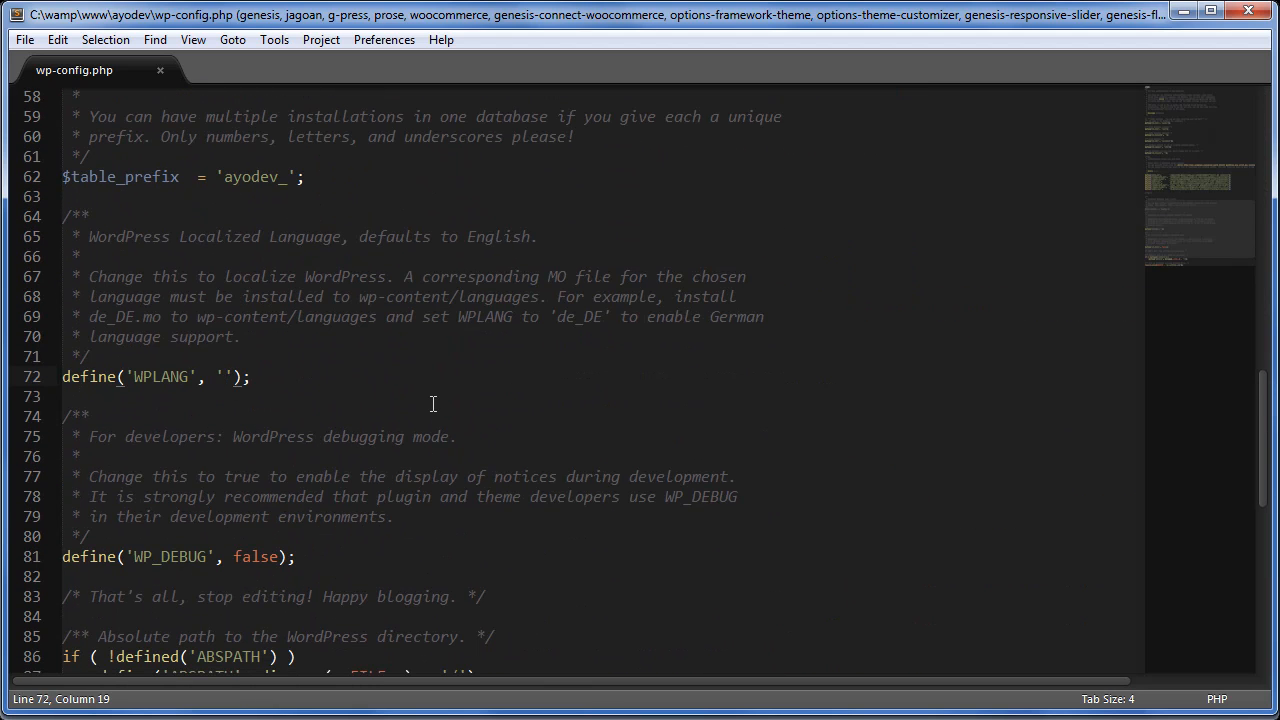
Set define('WPLANG', 'id_ID') in wp-config.php.
type("id_ID")
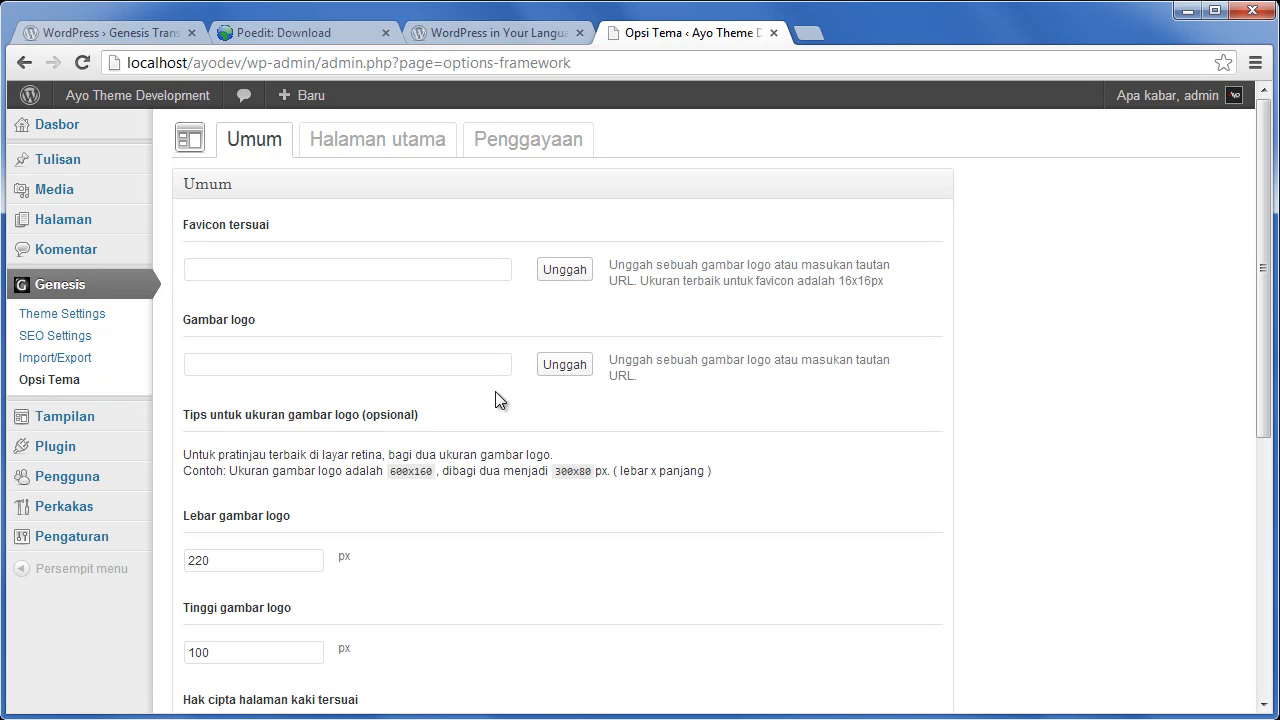
mouse_move(116, 170)
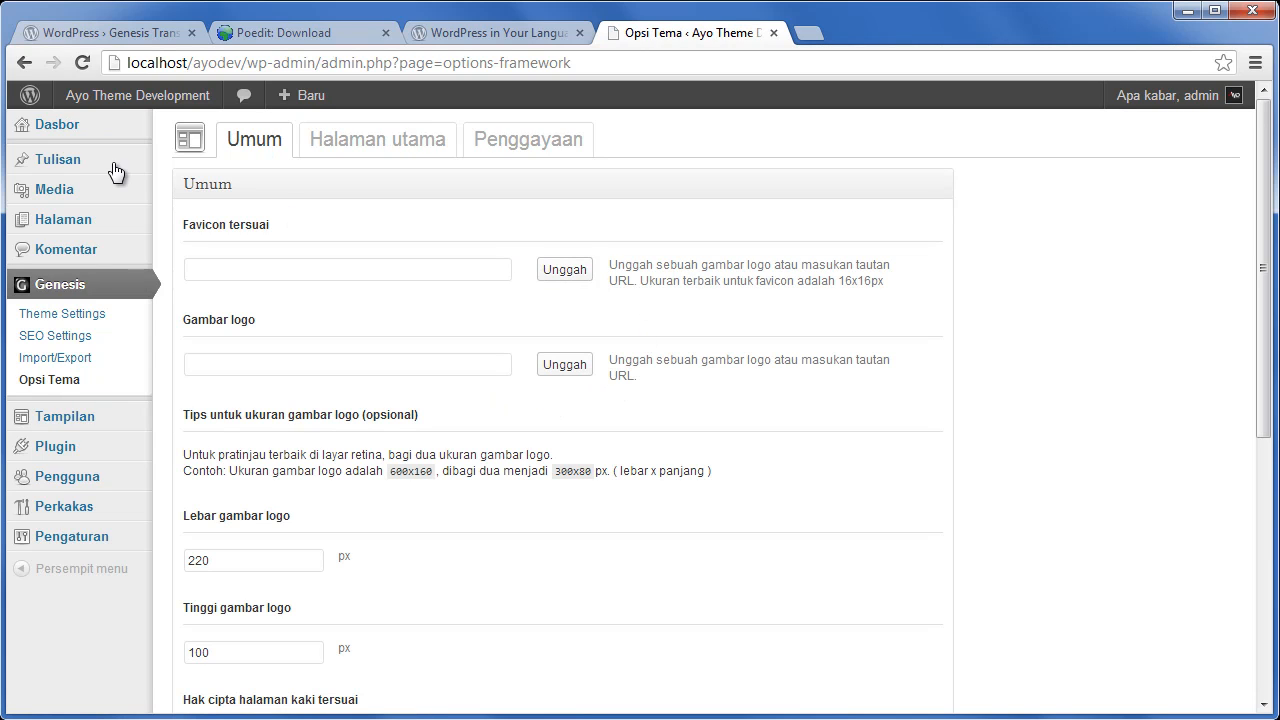
mouse_move(376, 140)
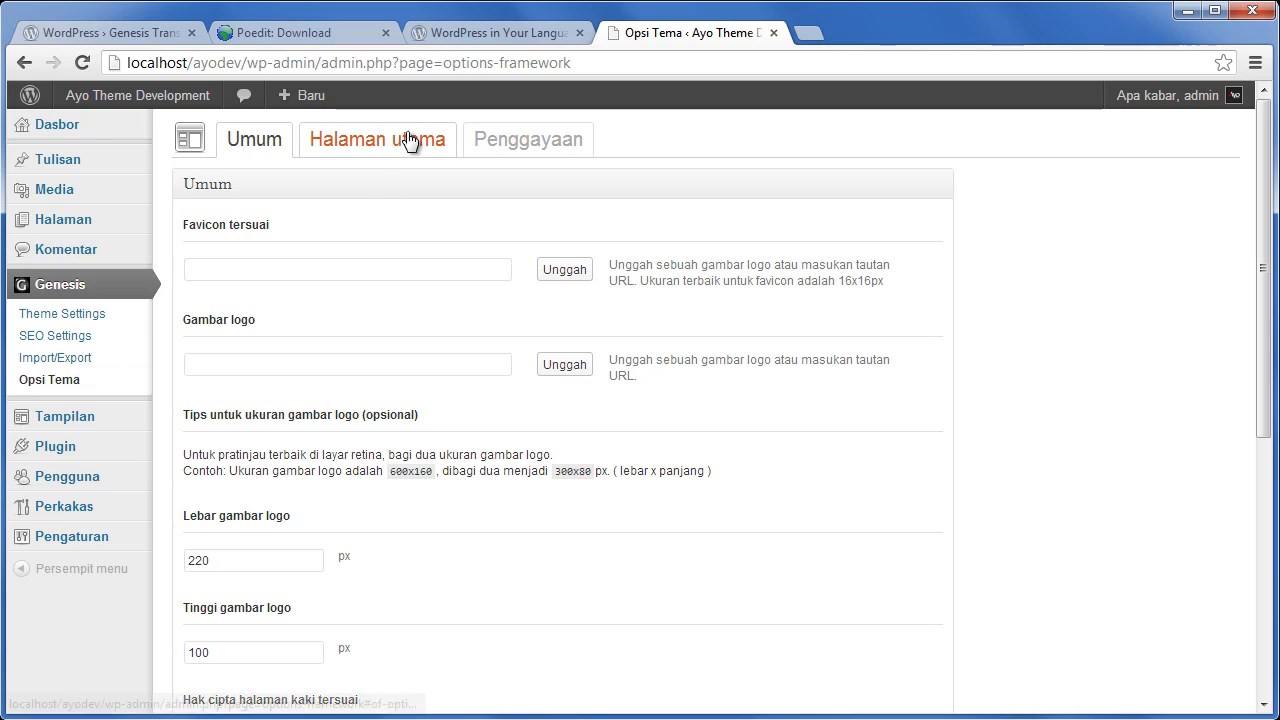
Check the Penggayaan styling tab, then return to the Umum general tab.
left_click(528, 140)
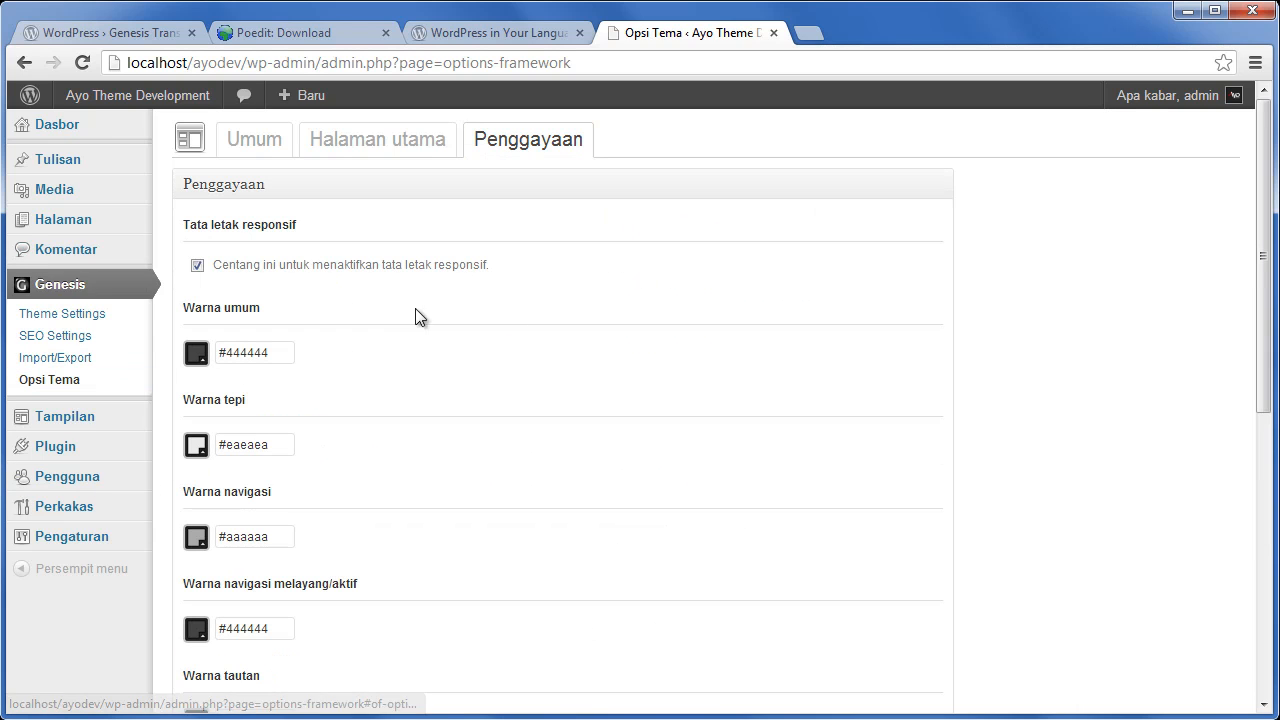
left_click(252, 140)
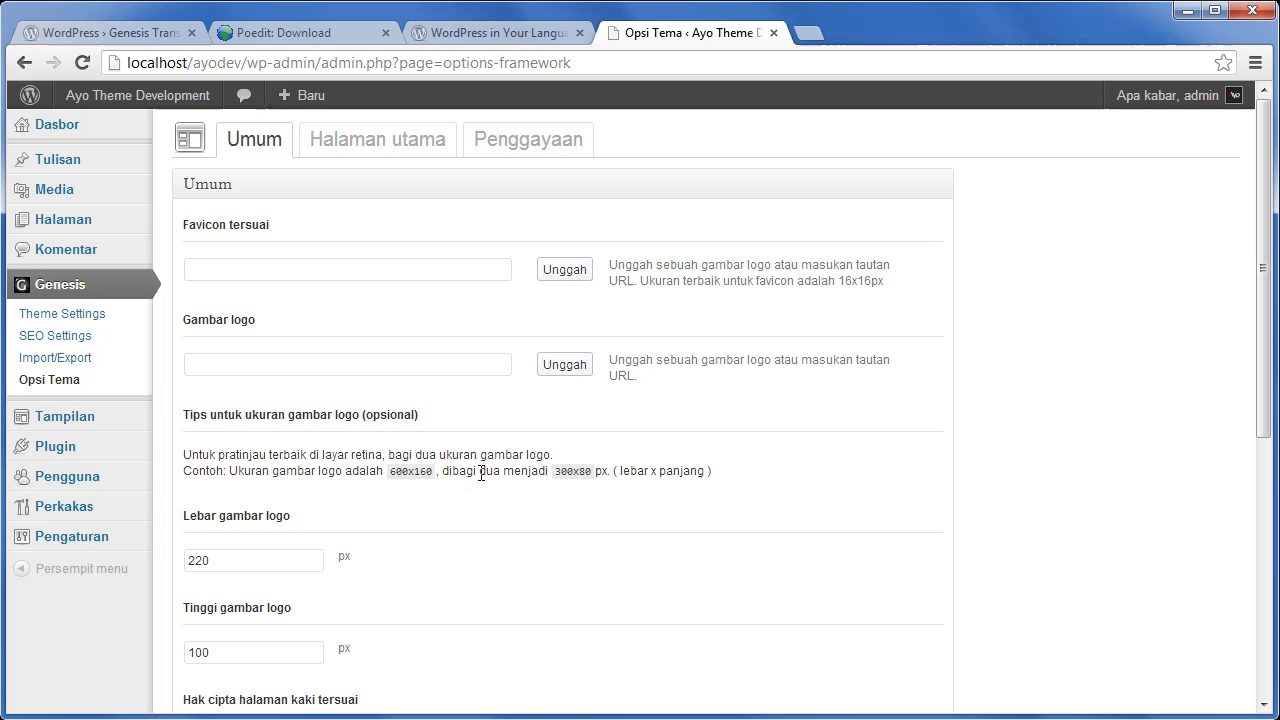
mouse_move(790, 558)
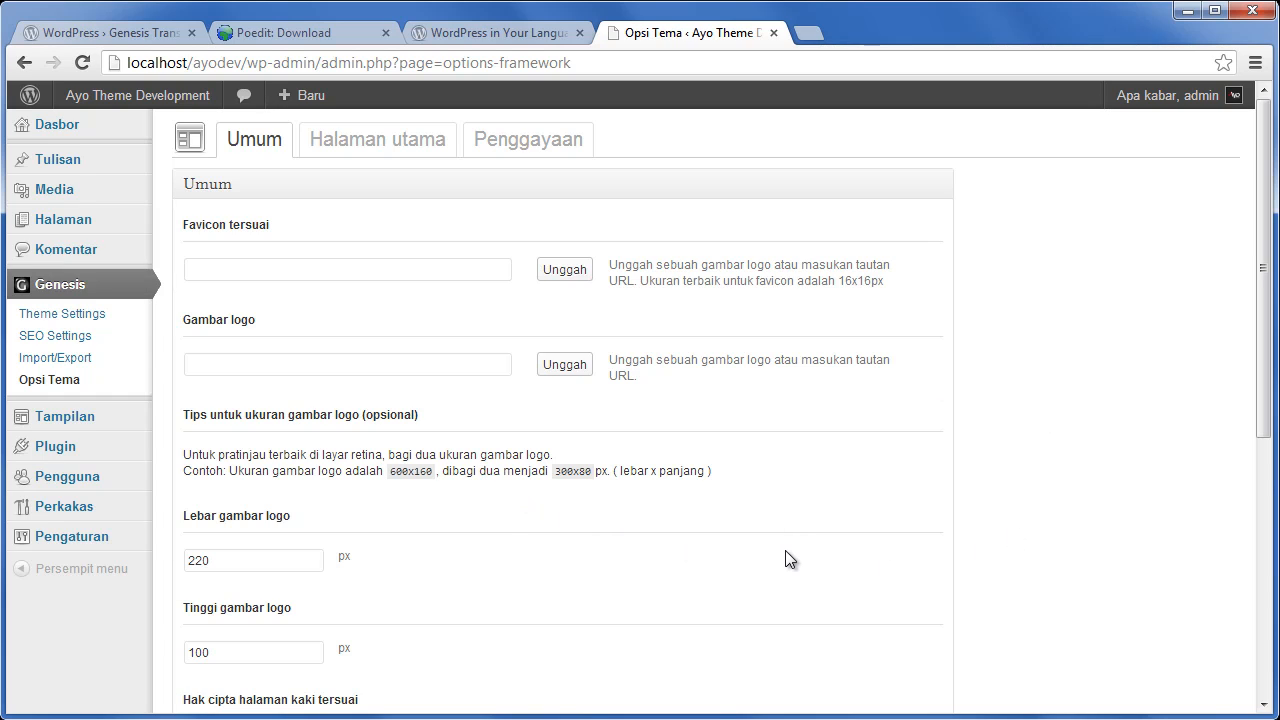
mouse_move(780, 540)
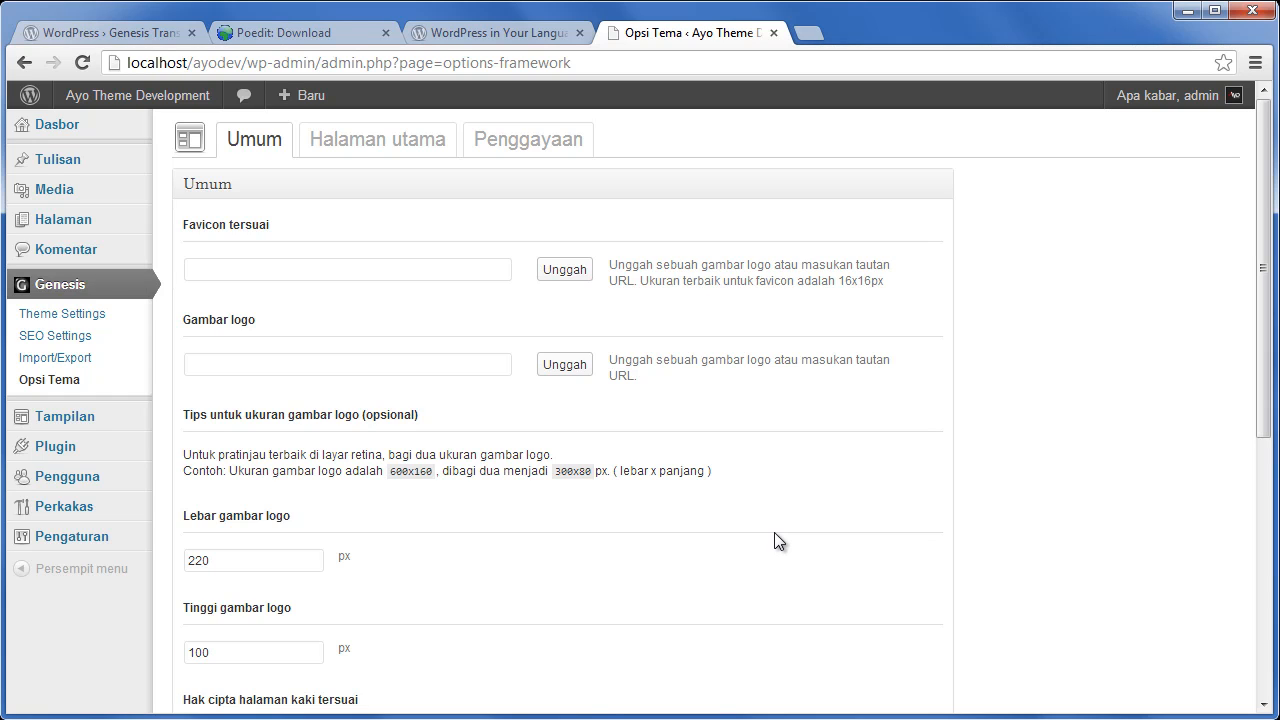
mouse_move(1148, 644)
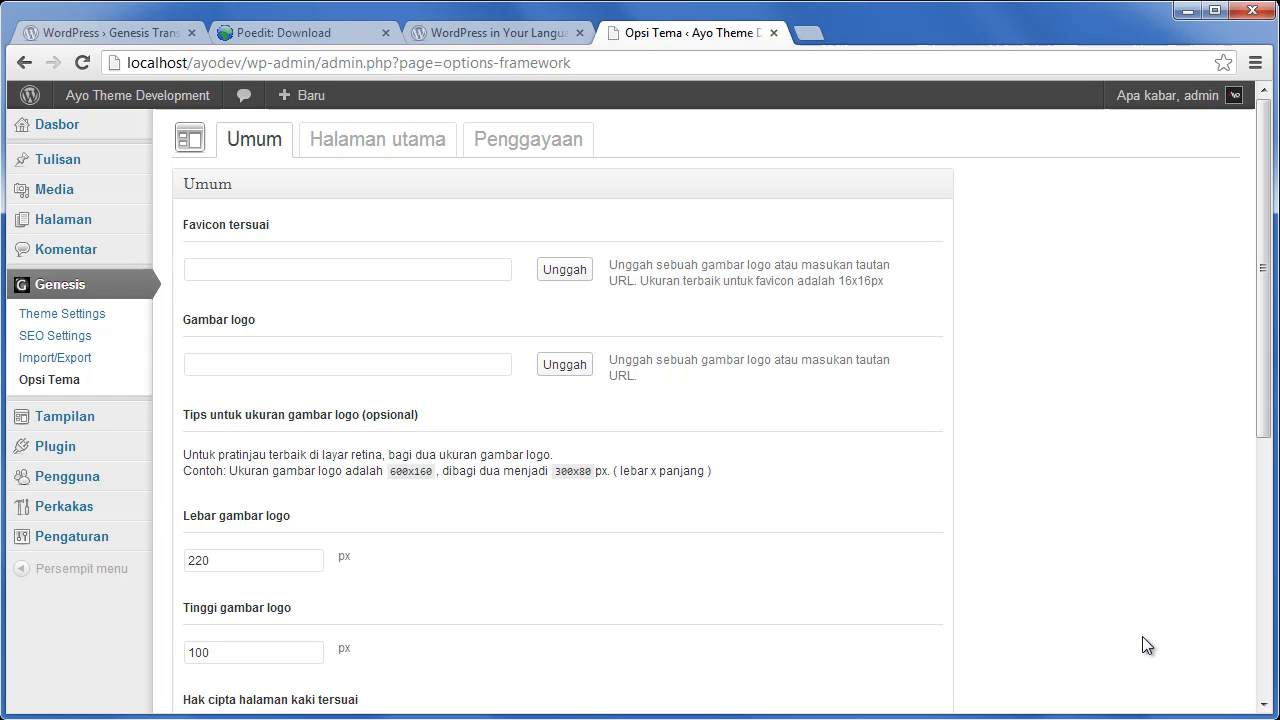